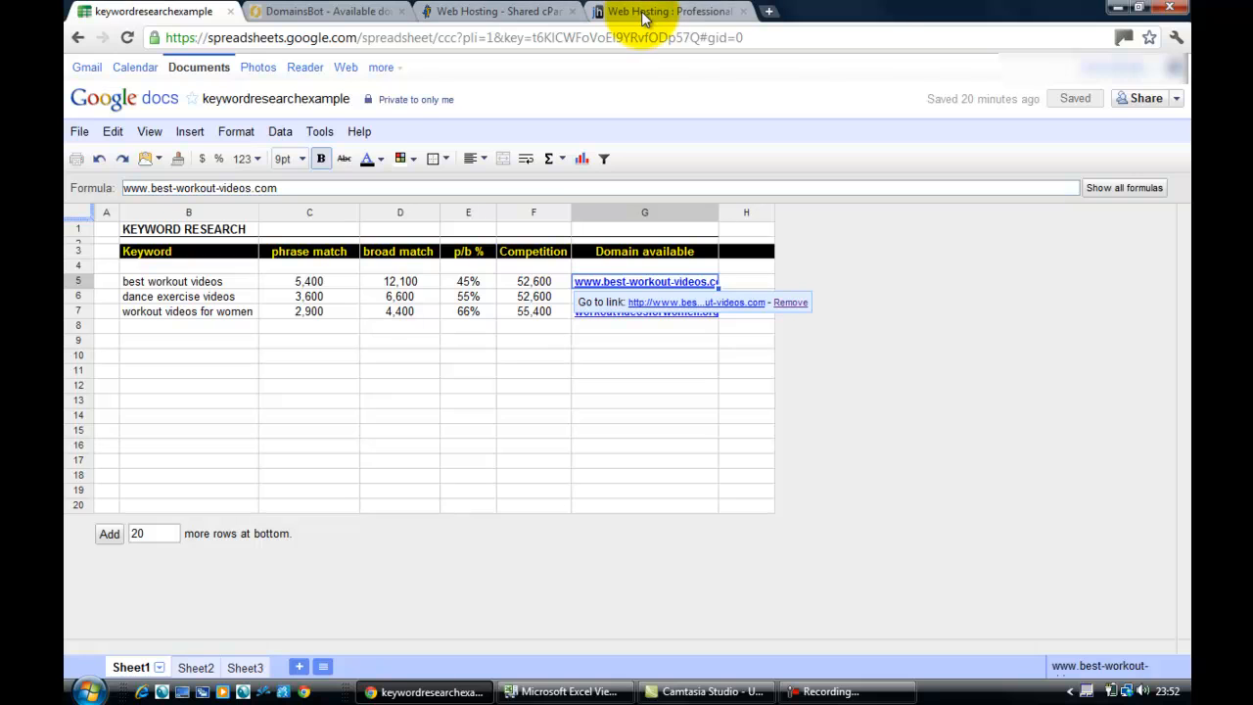
pyautogui.moveTo(668, 11)
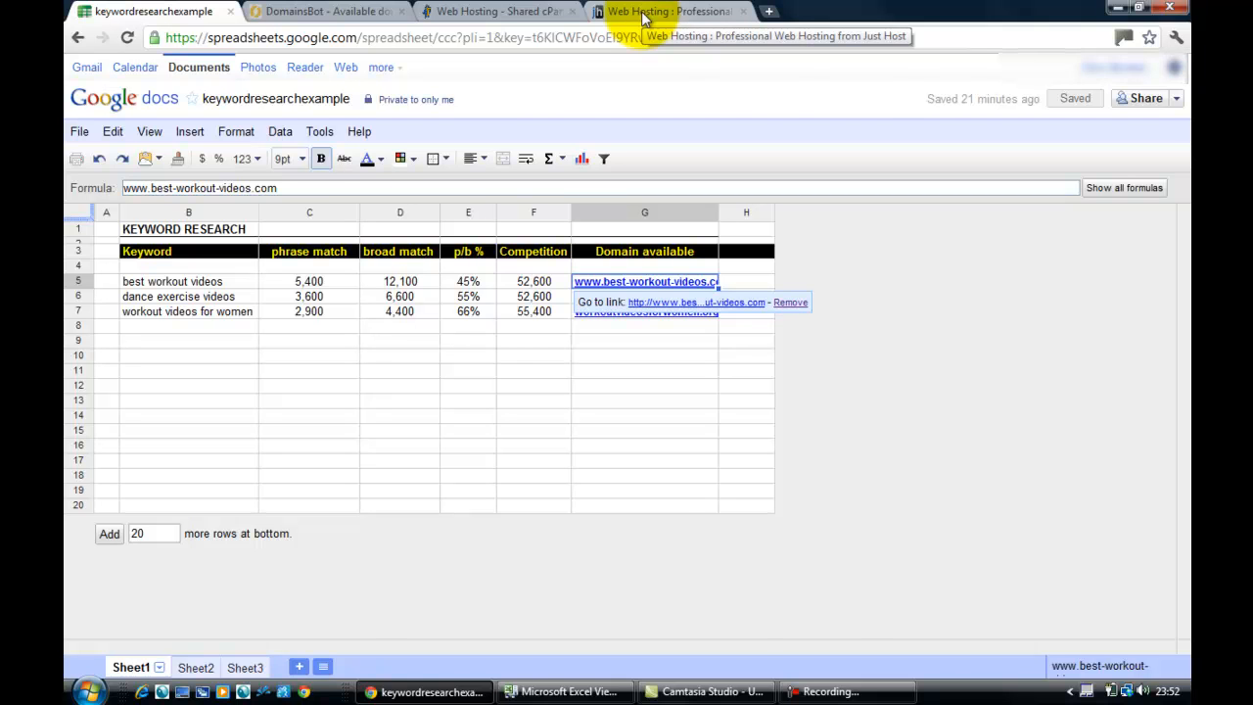
# Switch to the 'Web Hosting : Professional' tab showing Just Host's $4.45/month promo
pyautogui.click(671, 11)
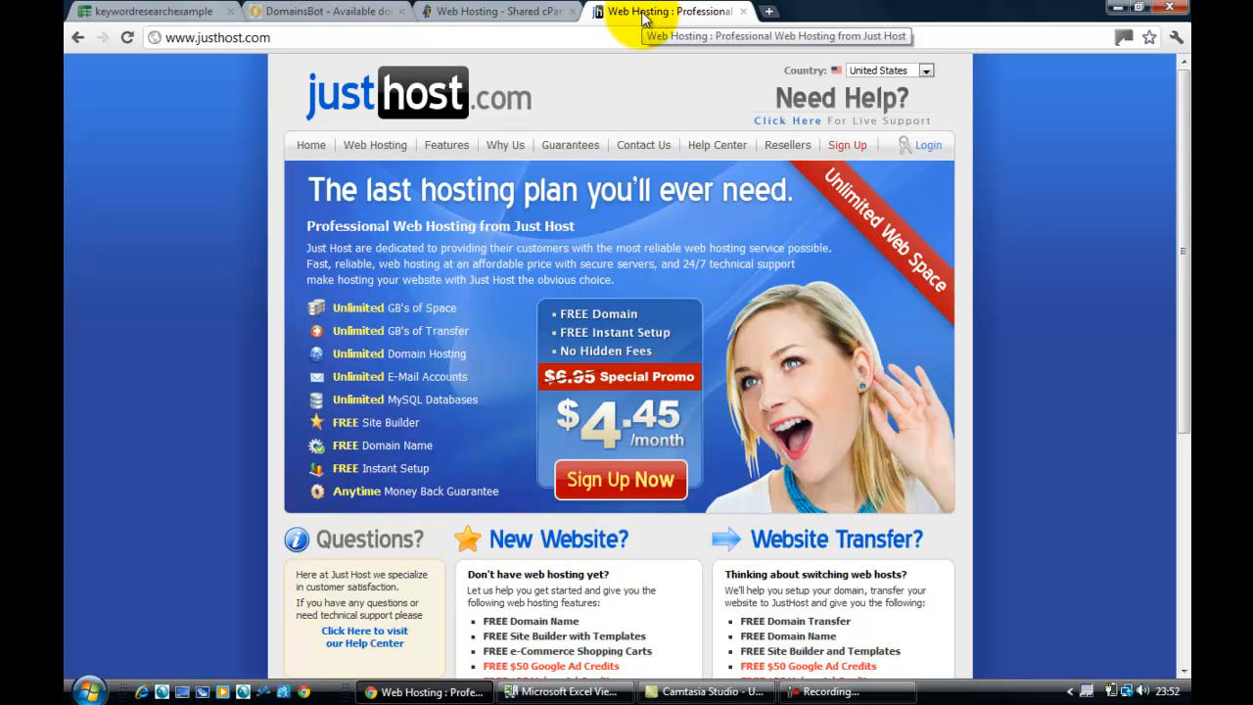
pyautogui.moveTo(970, 44)
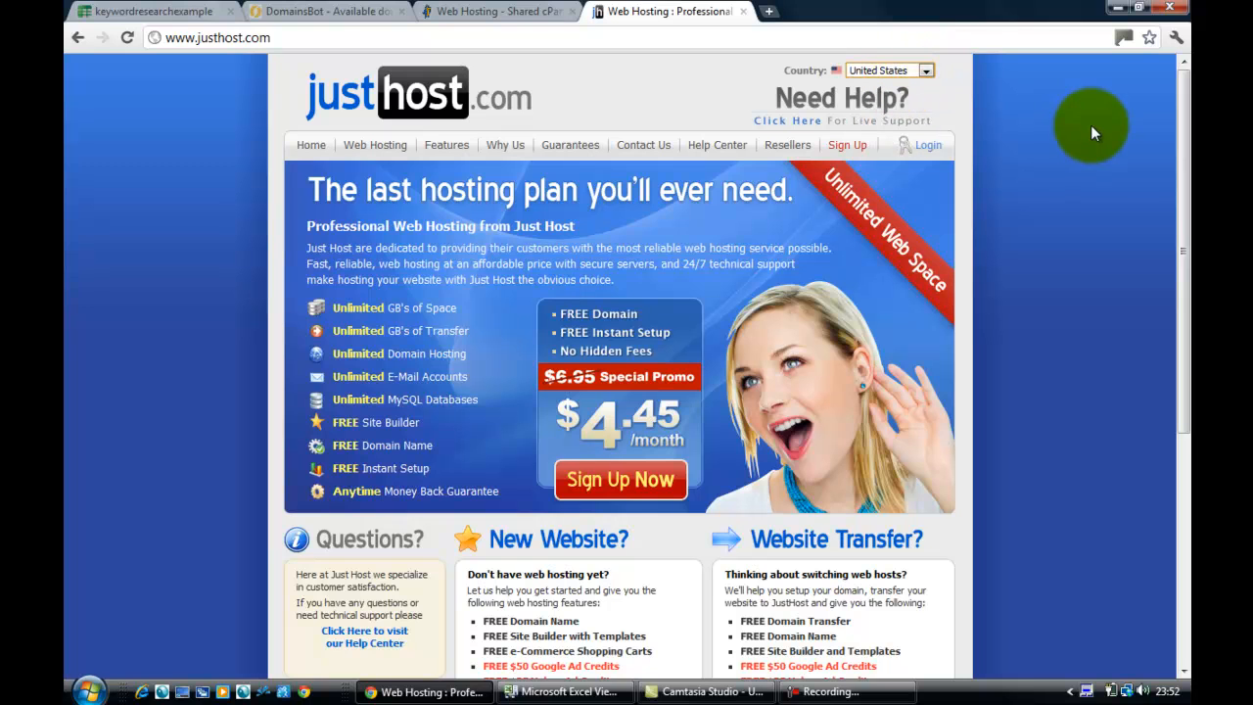
pyautogui.moveTo(682, 88)
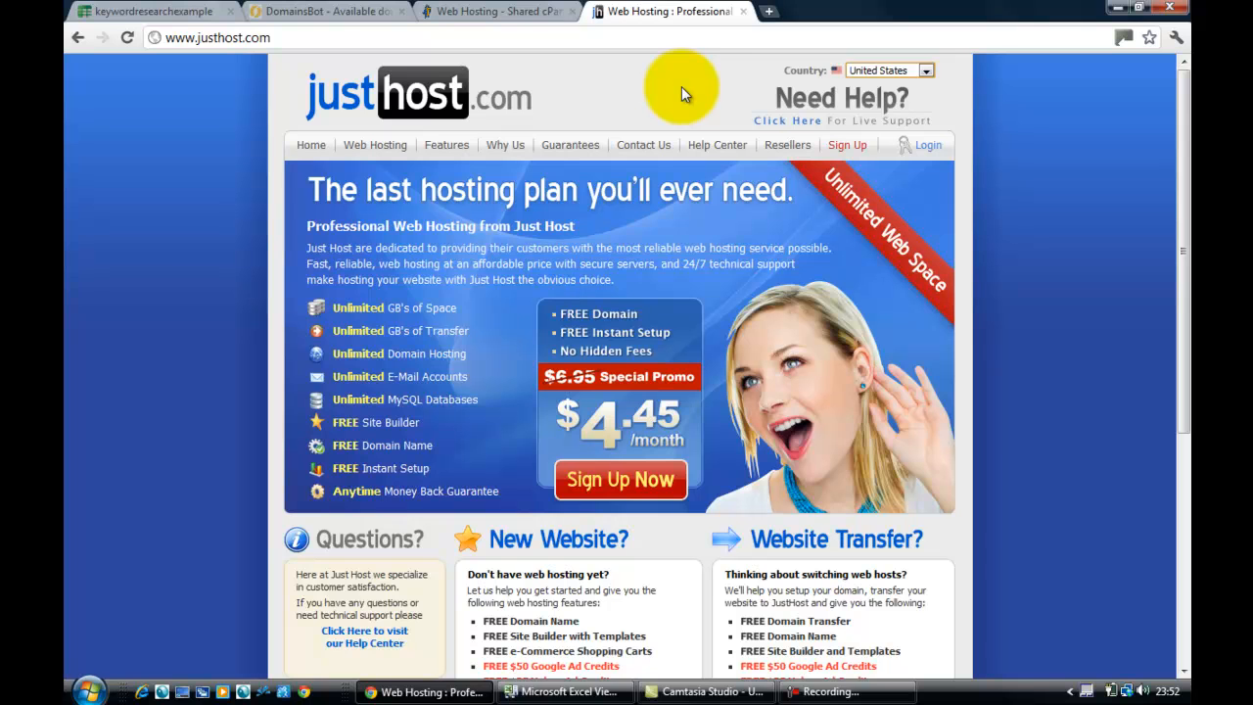
pyautogui.moveTo(1182, 151)
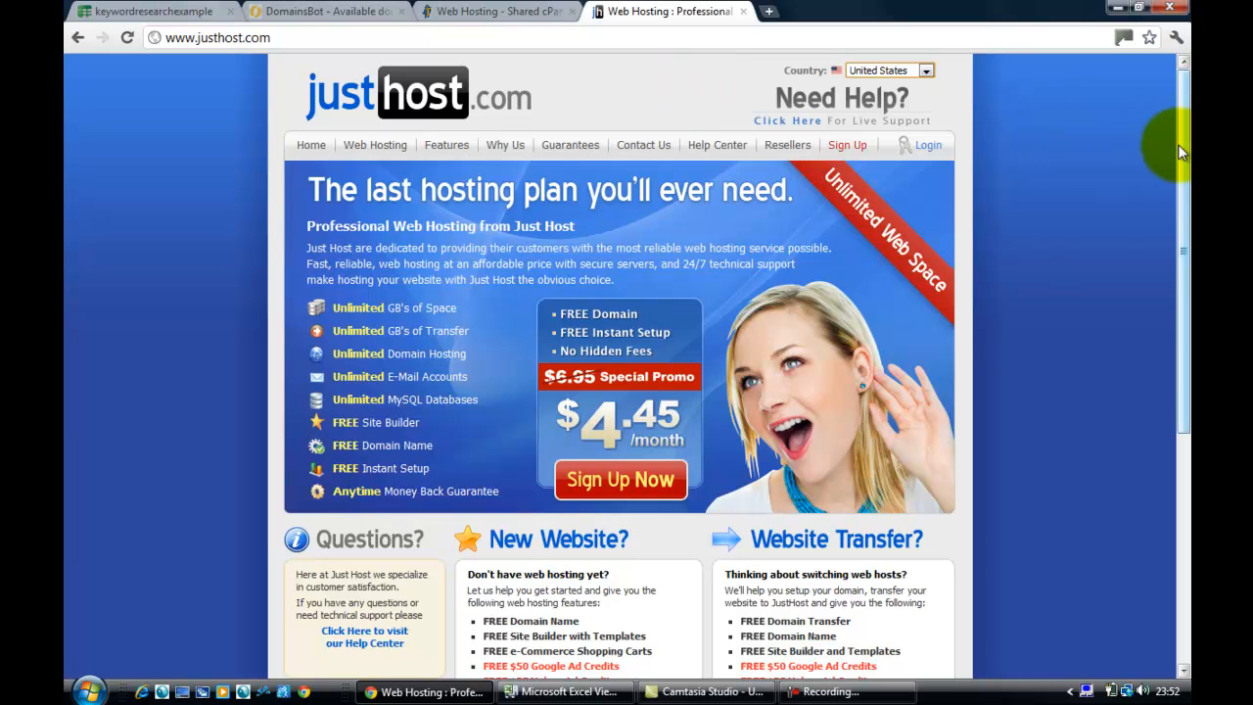
pyautogui.scroll(-3)
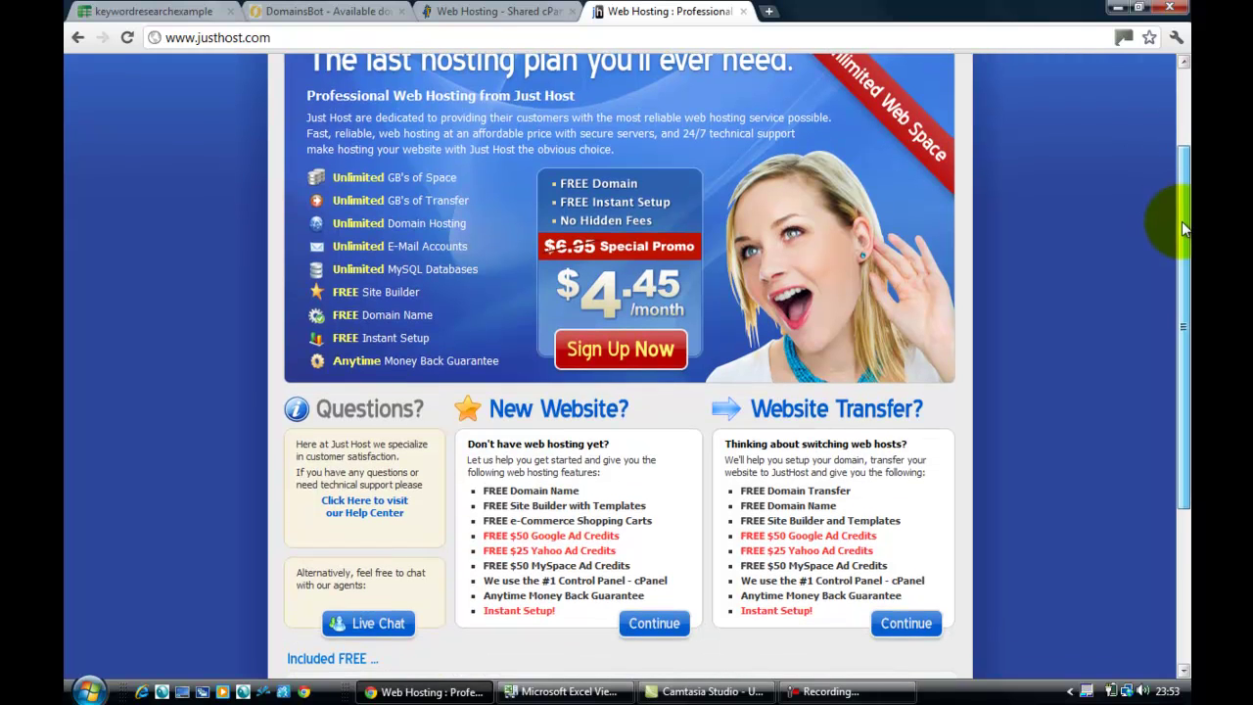
pyautogui.scroll(-3)
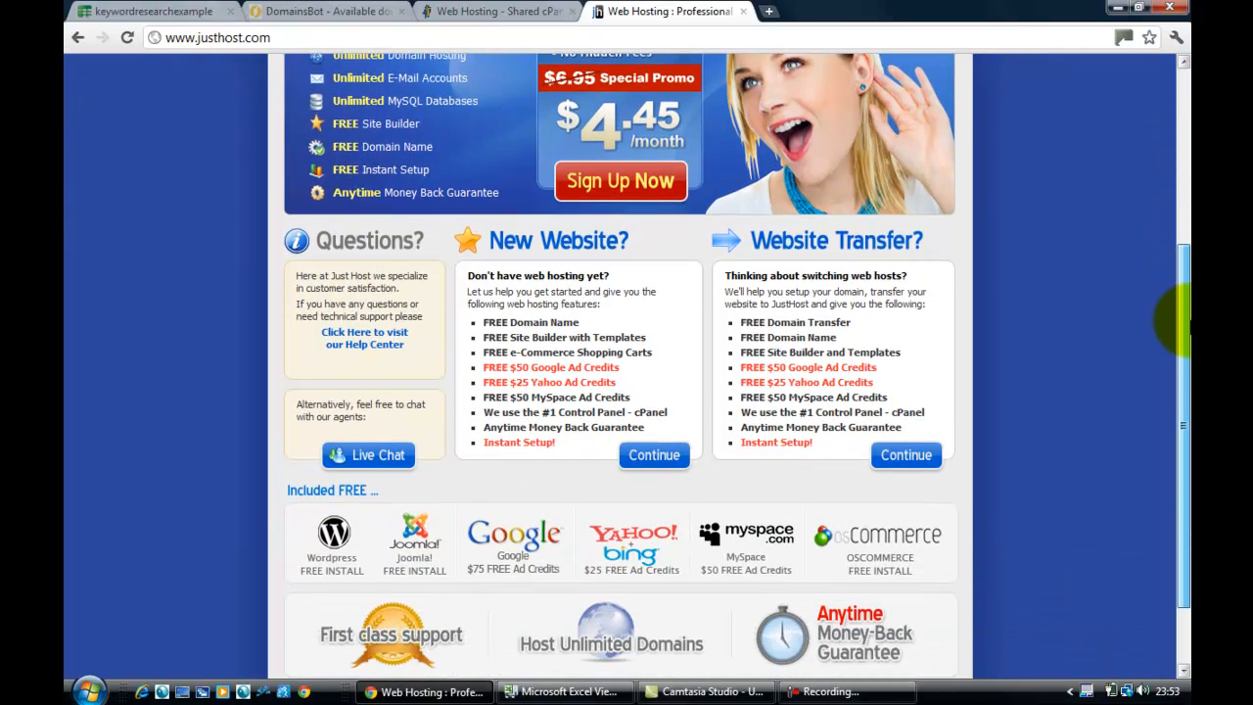
pyautogui.scroll(-3)
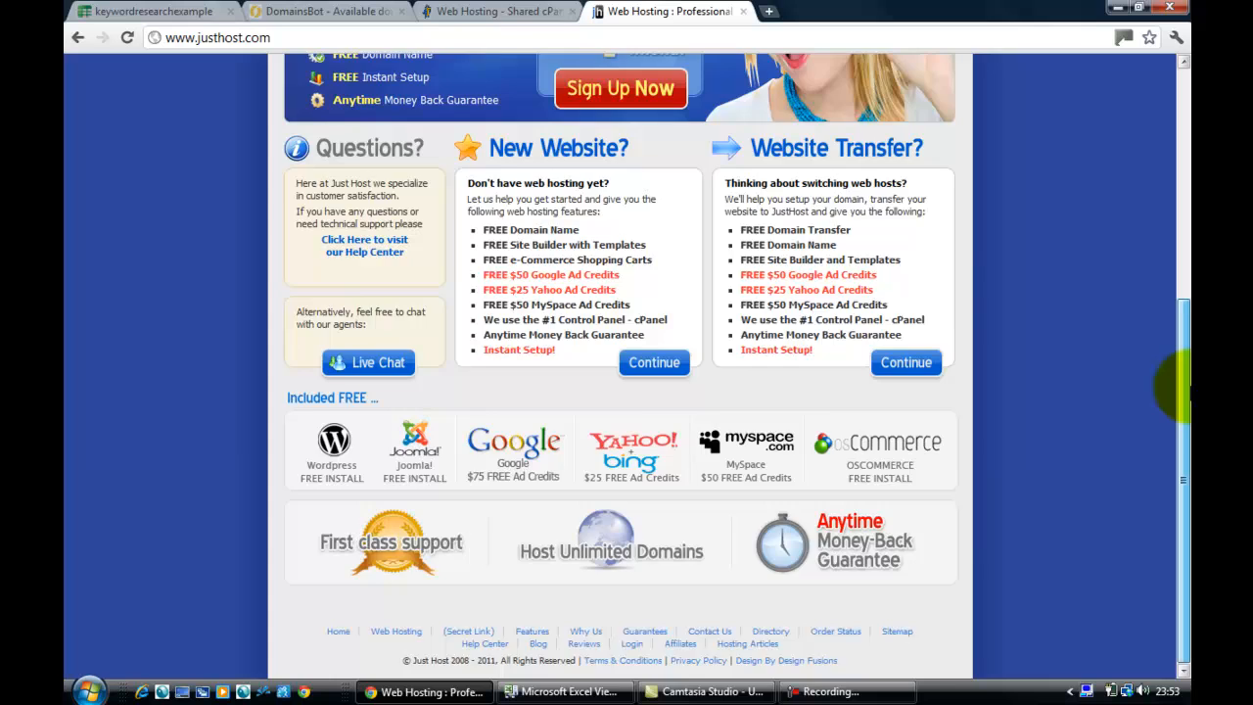
pyautogui.scroll(3)
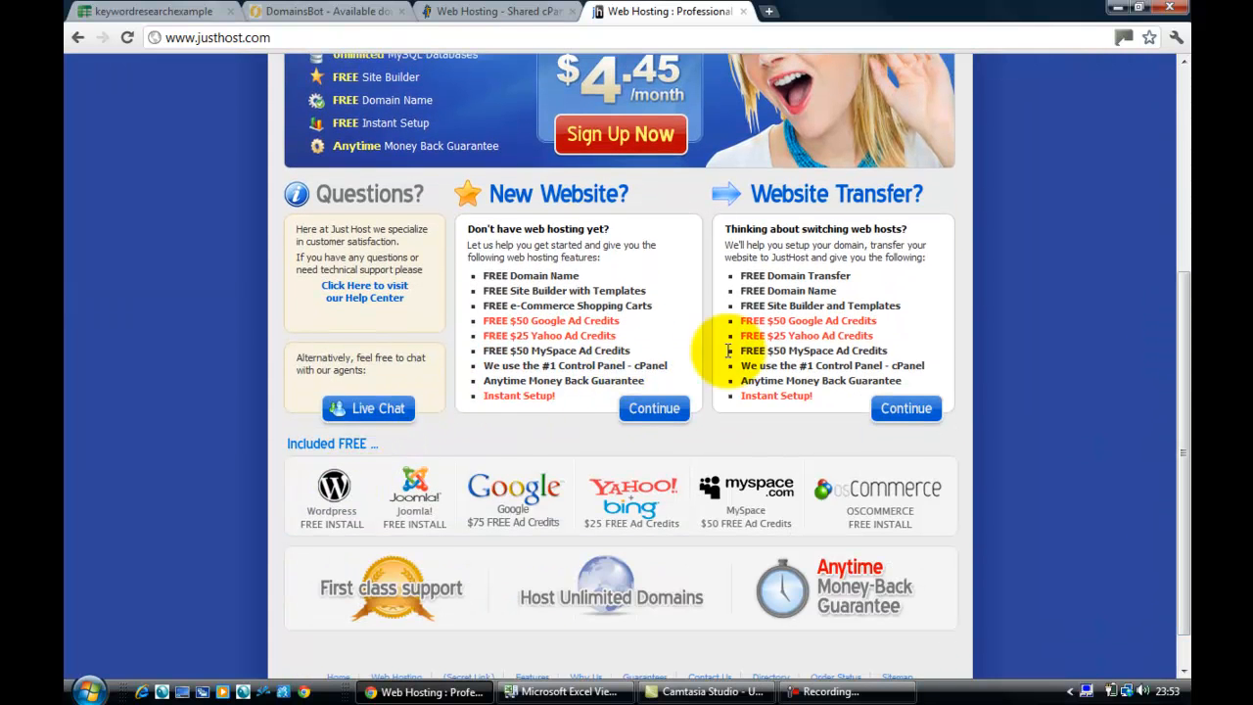
pyautogui.scroll(3)
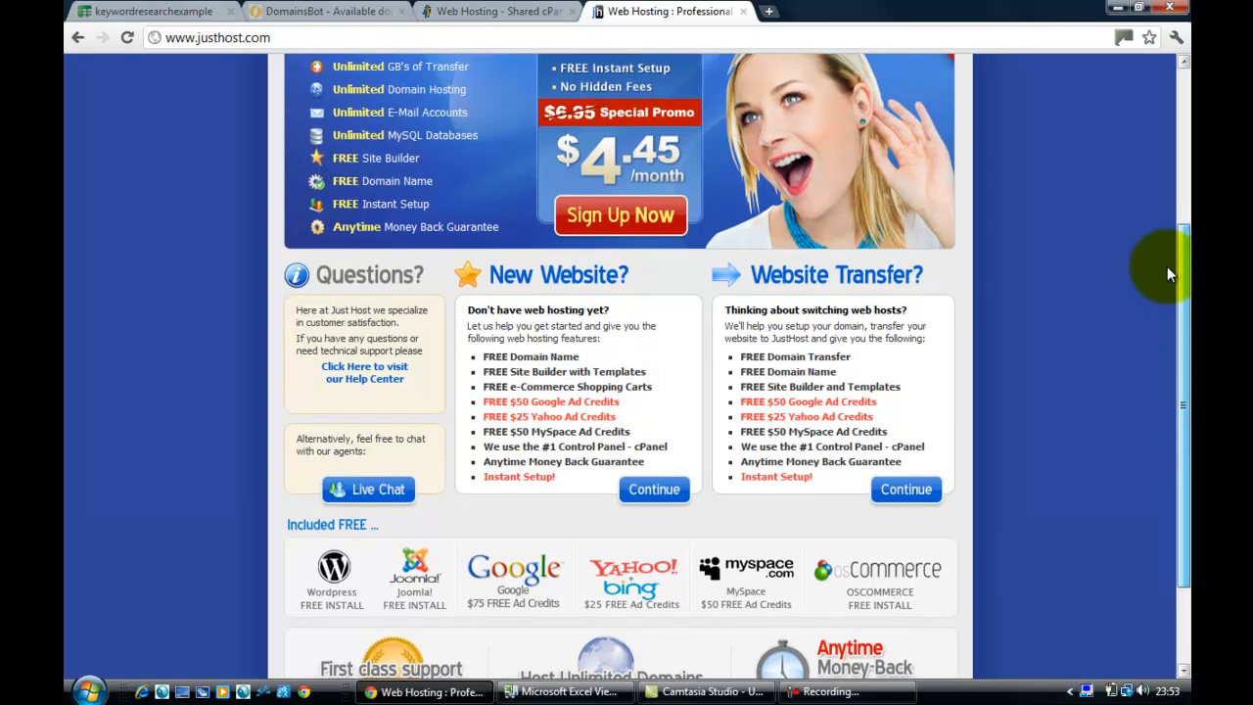
pyautogui.scroll(3)
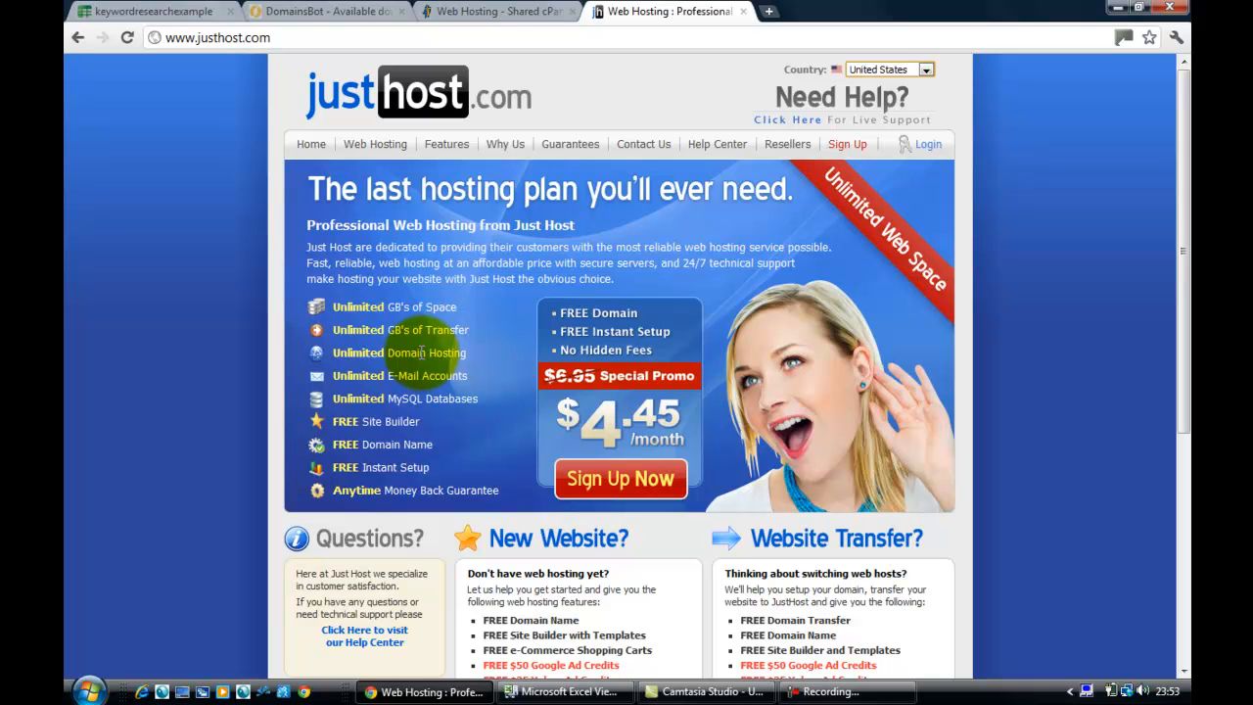
pyautogui.moveTo(486, 377)
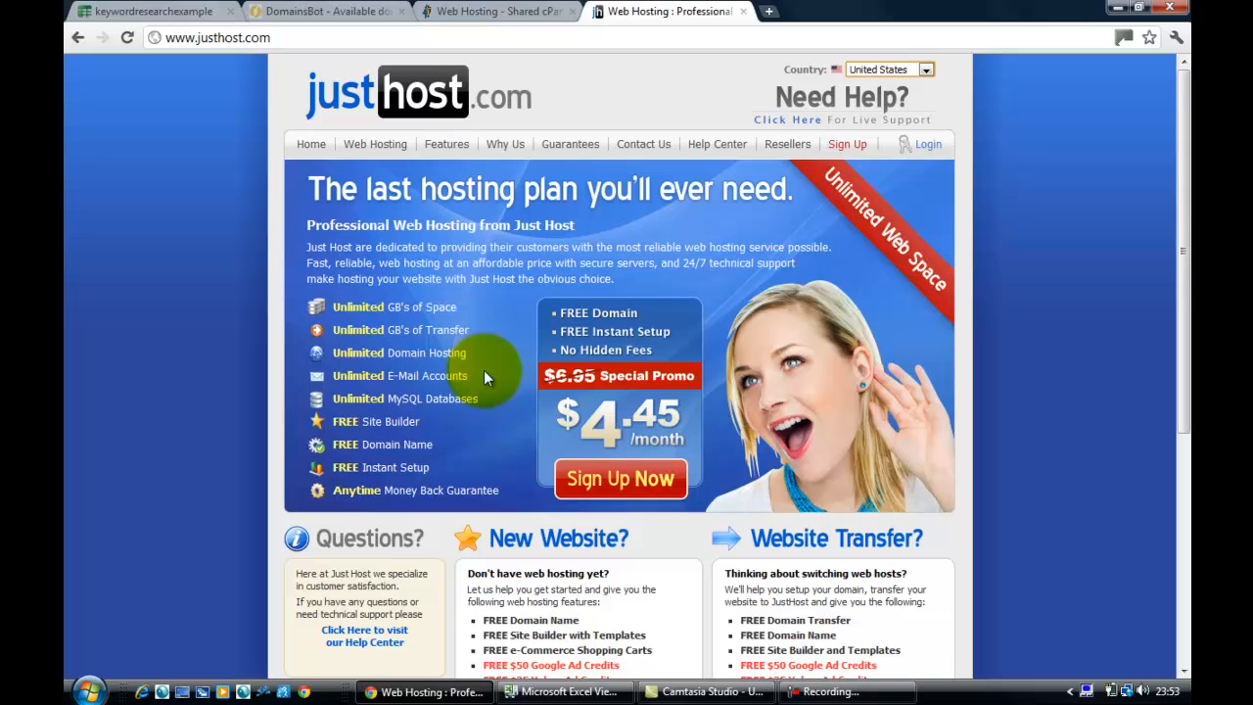
pyautogui.moveTo(543, 401)
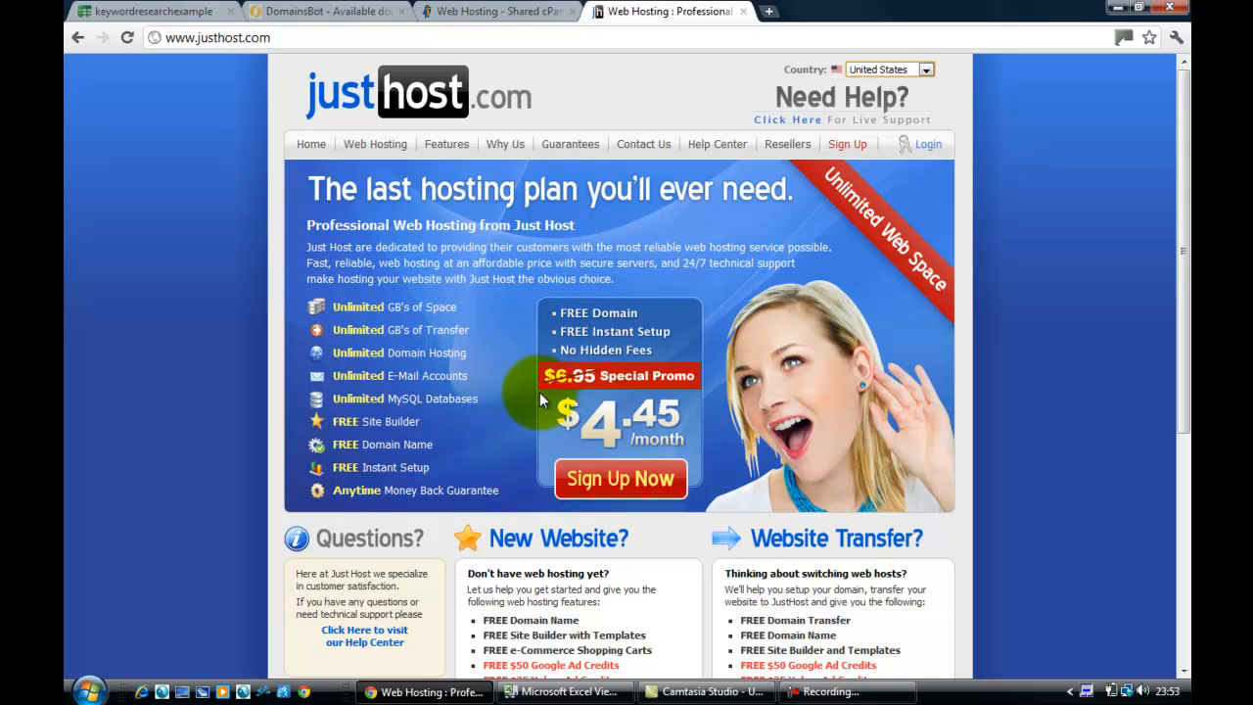
pyautogui.moveTo(499, 392)
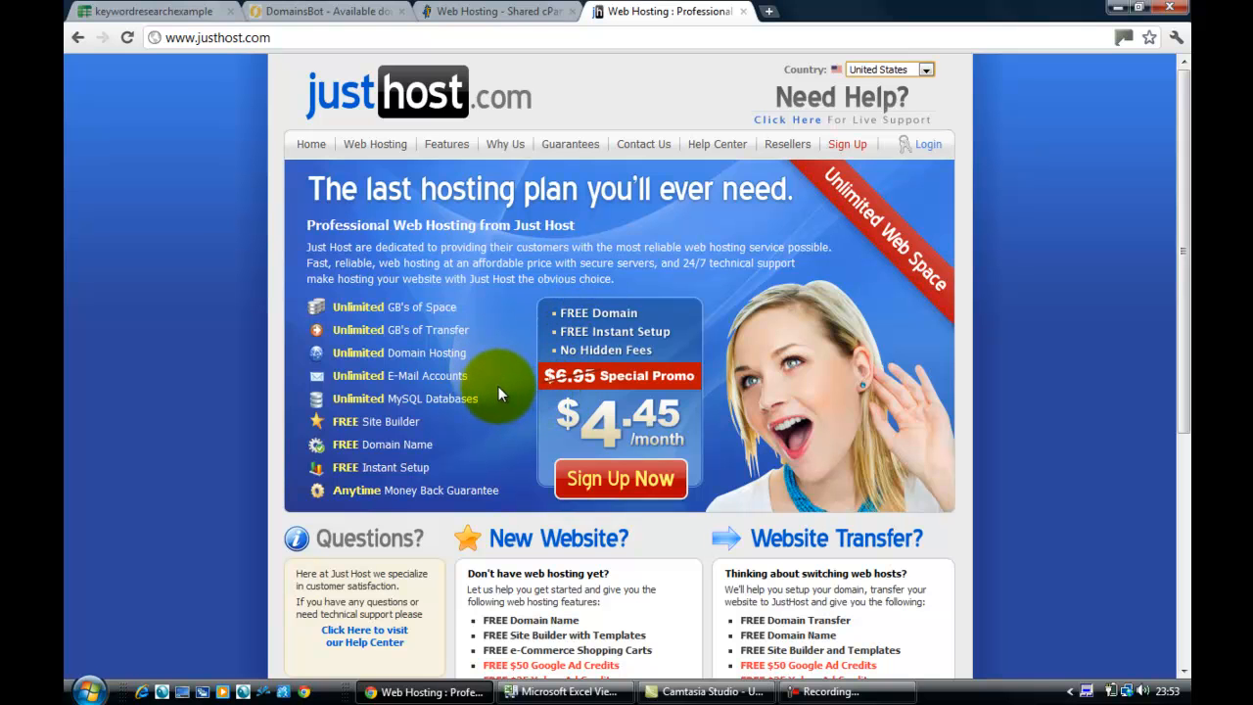
pyautogui.moveTo(495, 380)
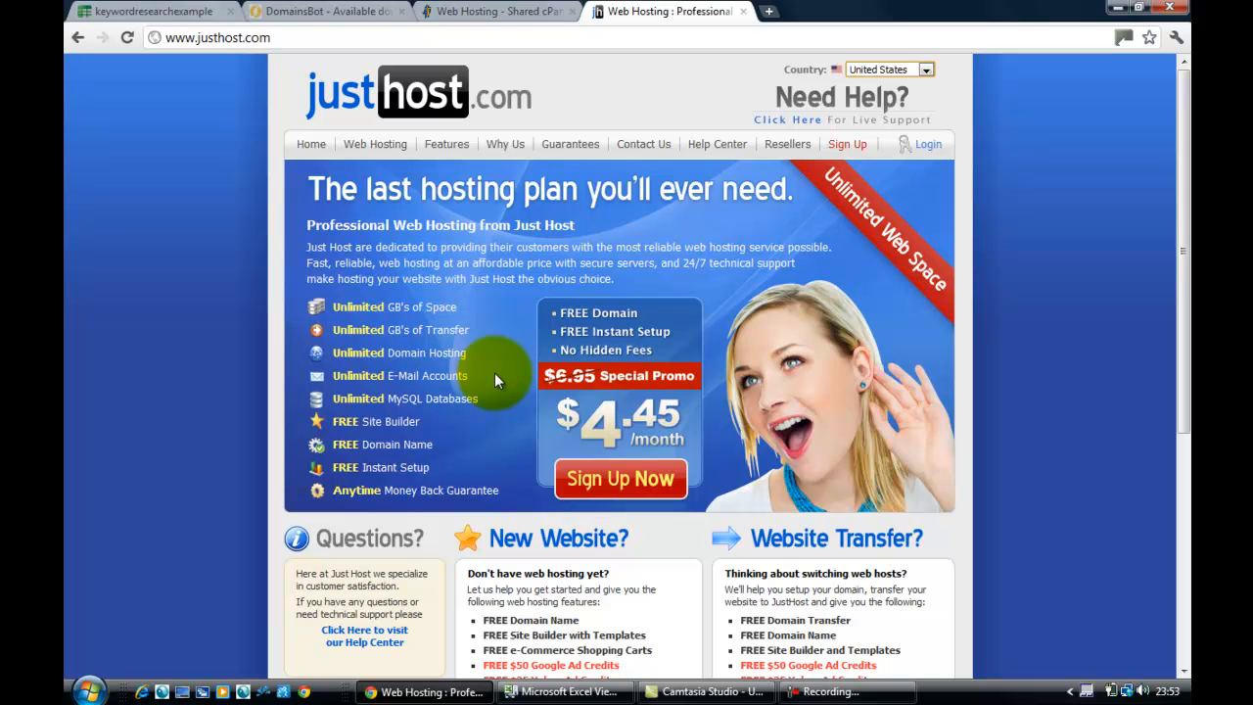
pyautogui.moveTo(465, 367)
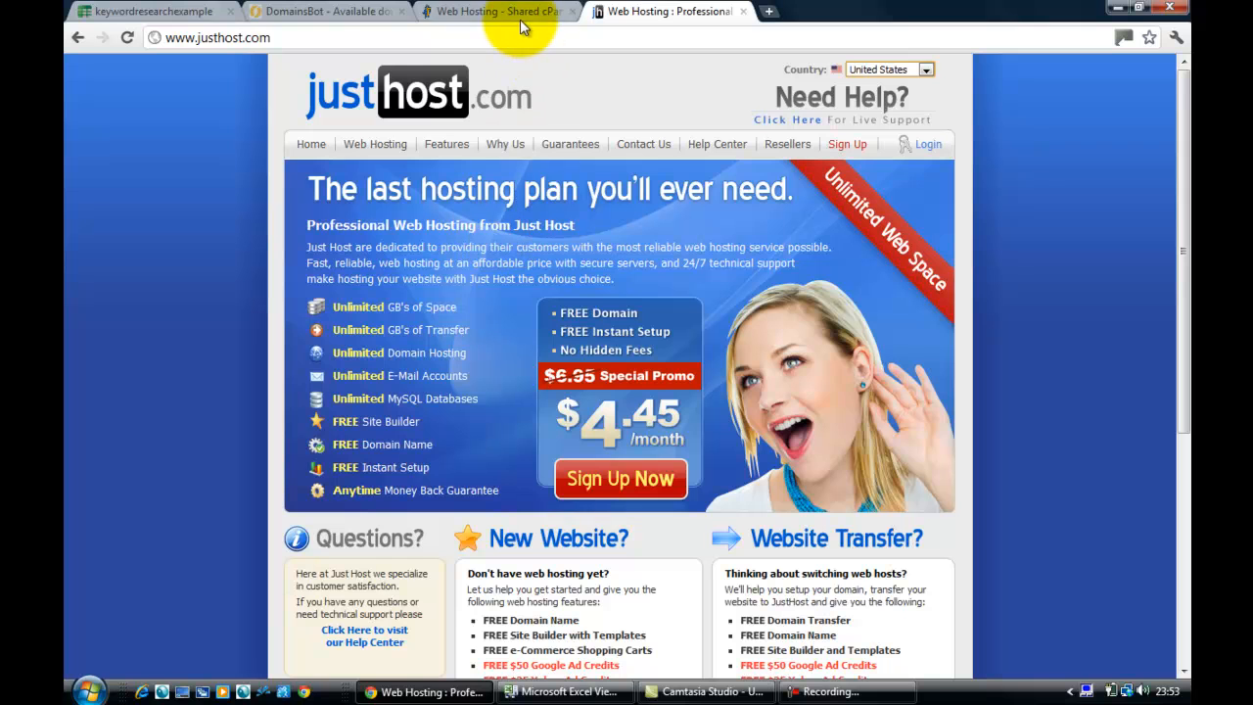
# Switch to HostGator's shared hosting tab and scroll through the Hatchling, Baby and Business plans
pyautogui.click(494, 11)
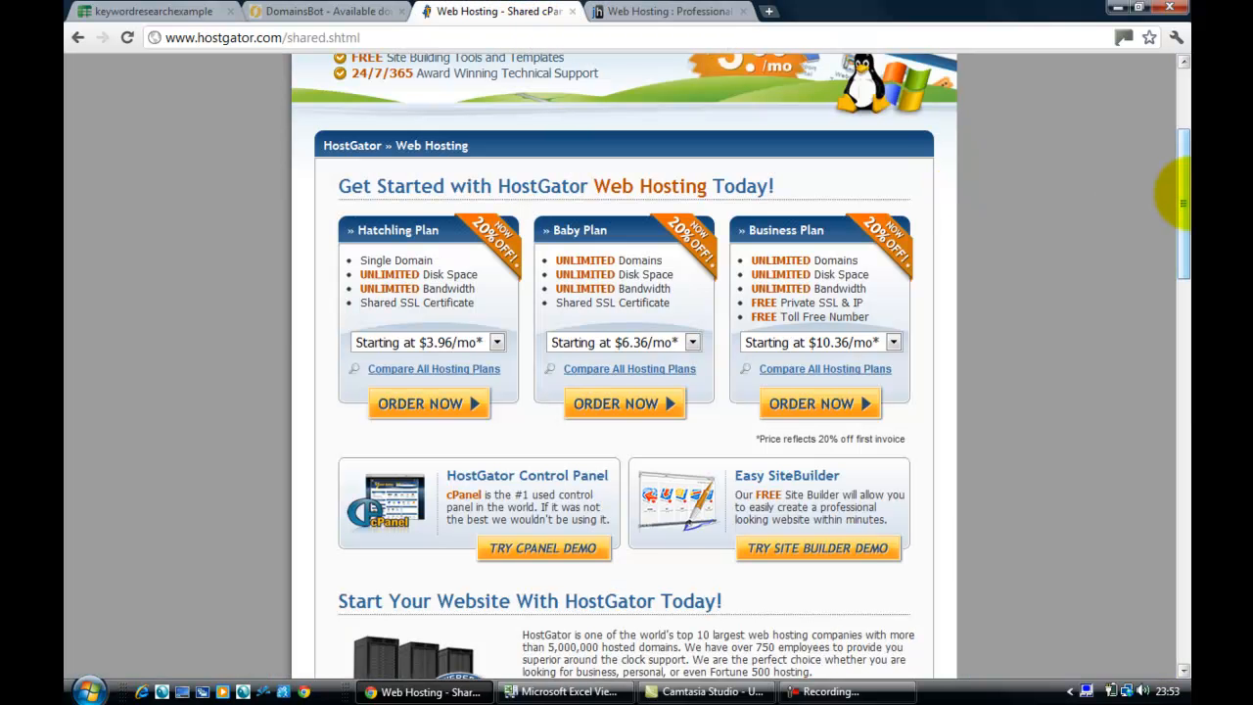
pyautogui.scroll(3)
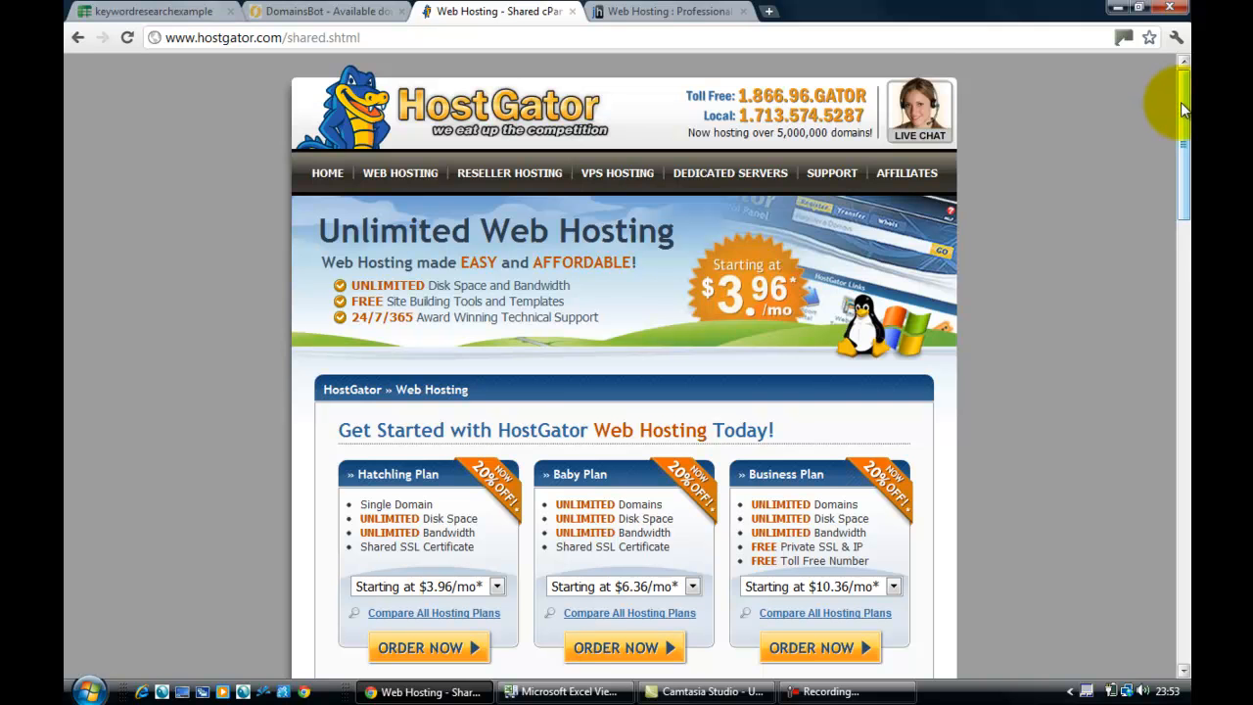
pyautogui.scroll(-3)
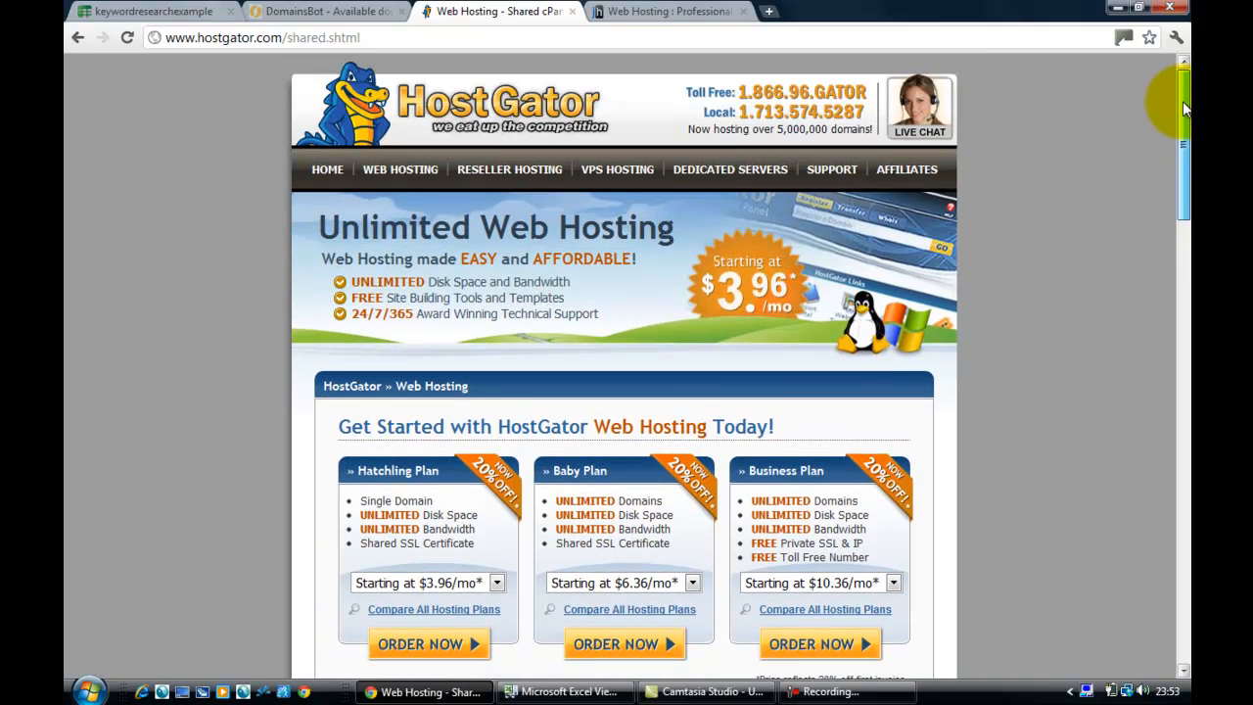
pyautogui.scroll(-3)
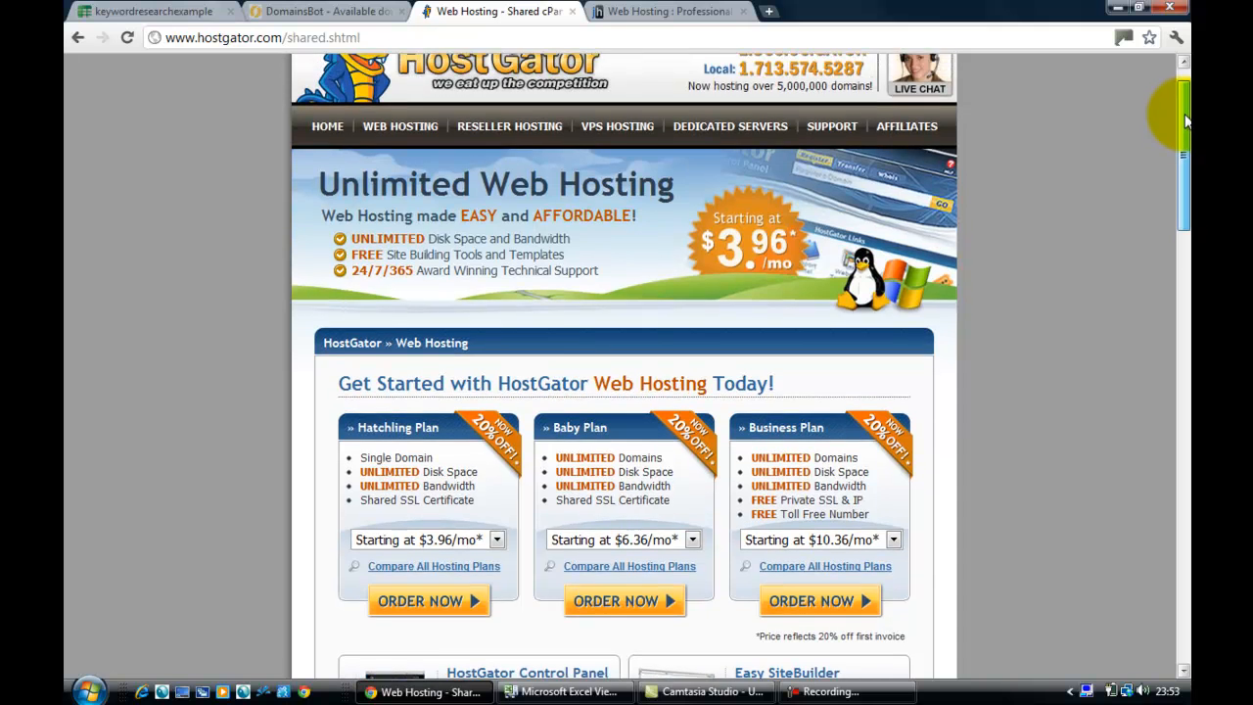
pyautogui.scroll(-3)
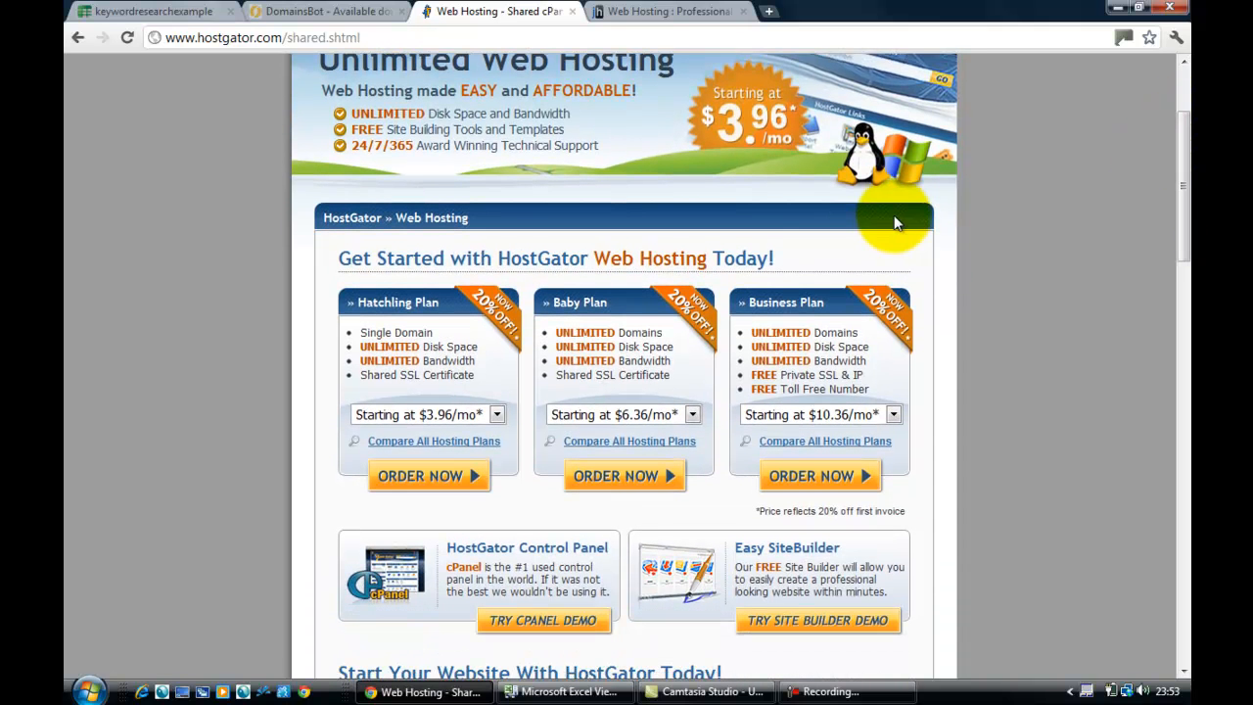
pyautogui.moveTo(602, 313)
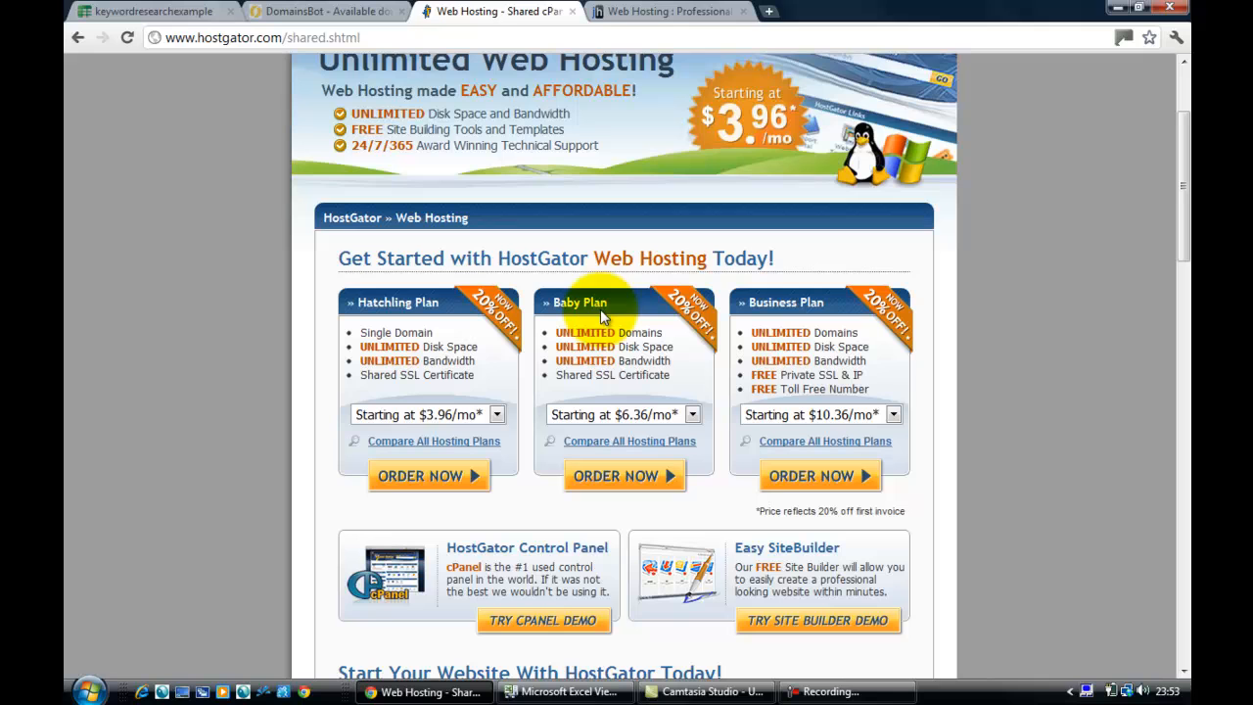
pyautogui.moveTo(619, 333)
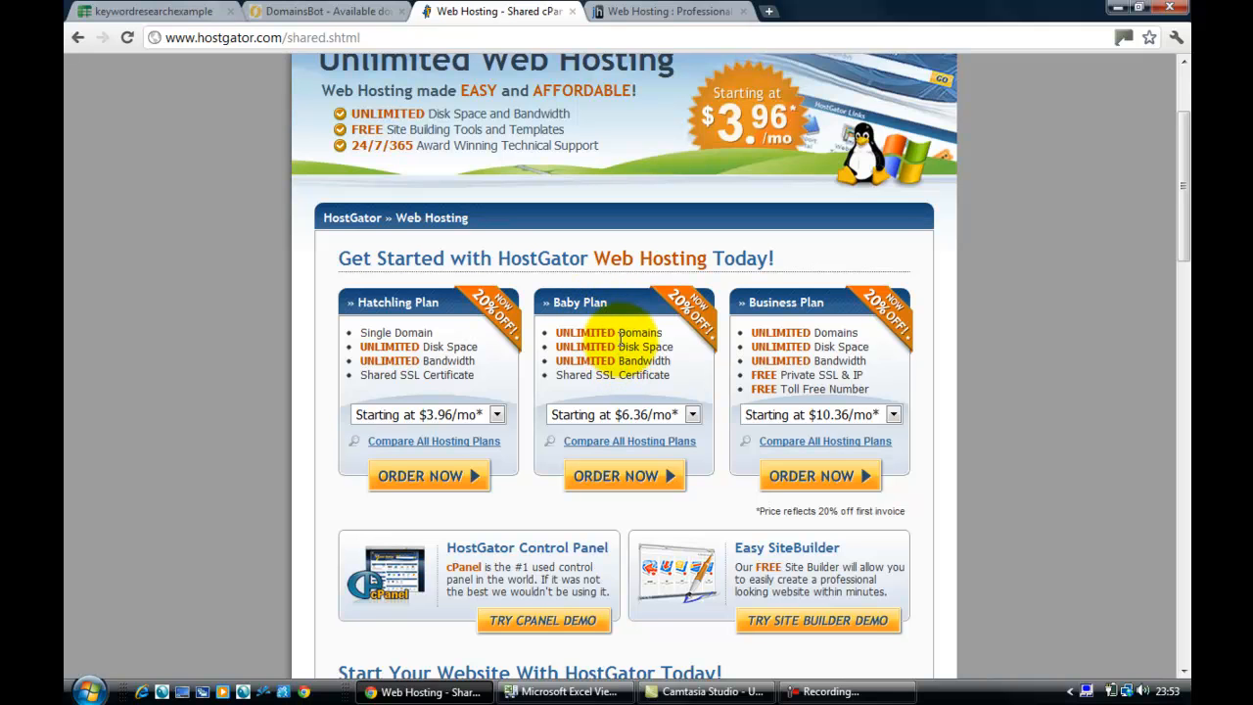
pyautogui.moveTo(392, 320)
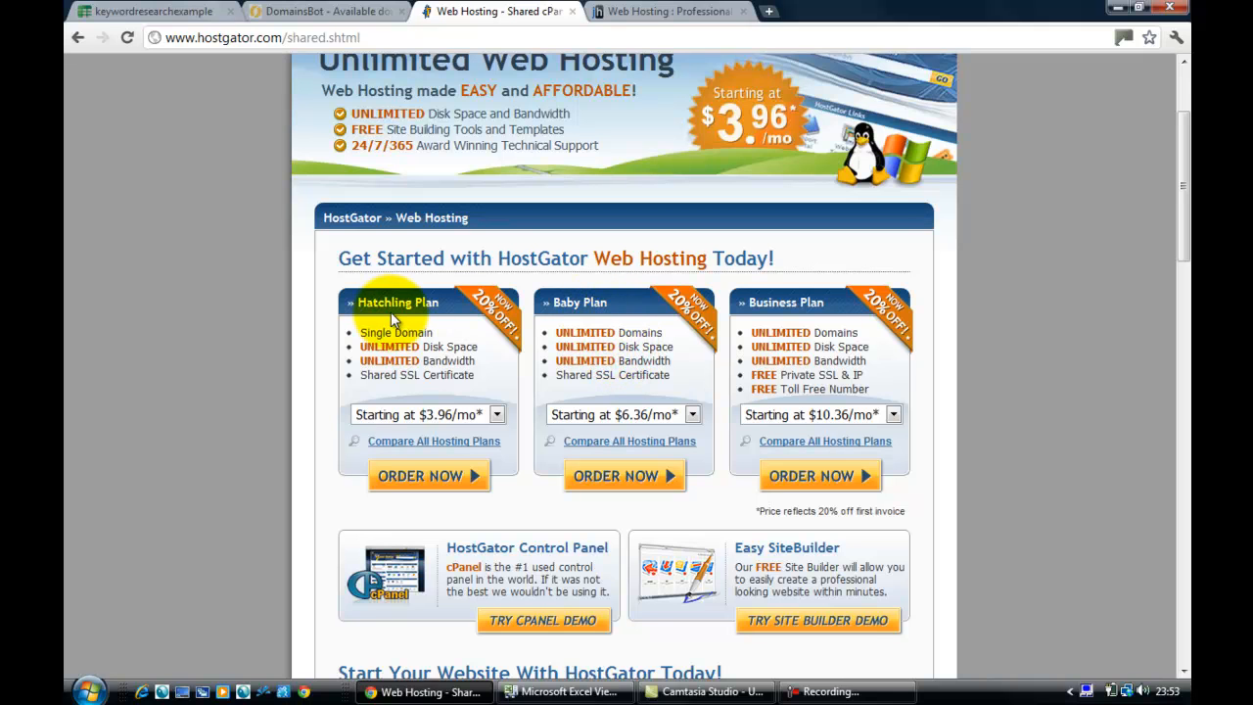
pyautogui.moveTo(411, 341)
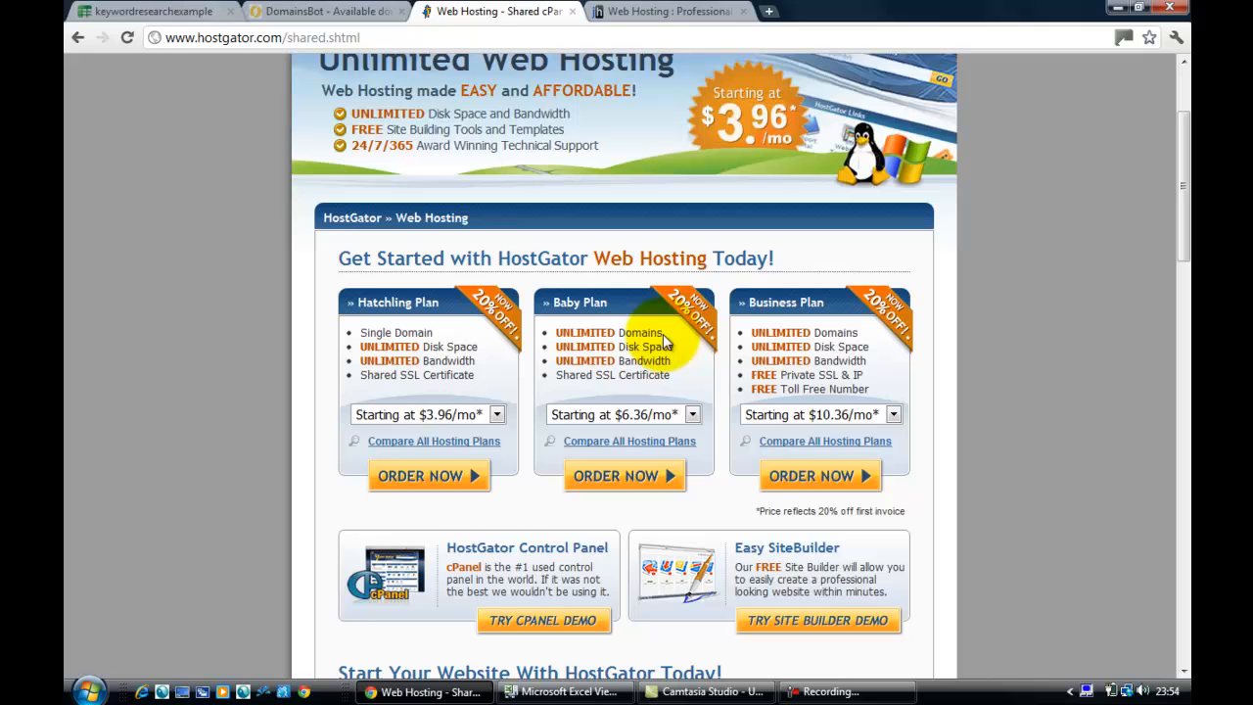
pyautogui.moveTo(605, 370)
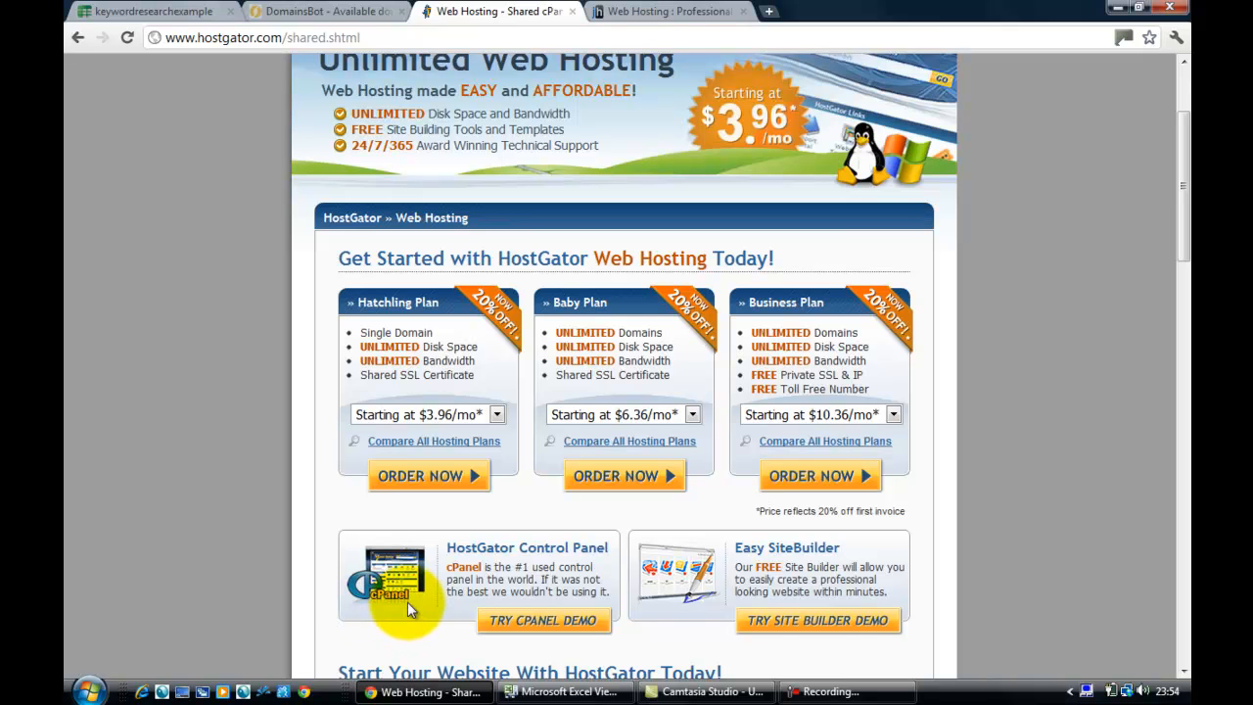
pyautogui.moveTo(448, 115)
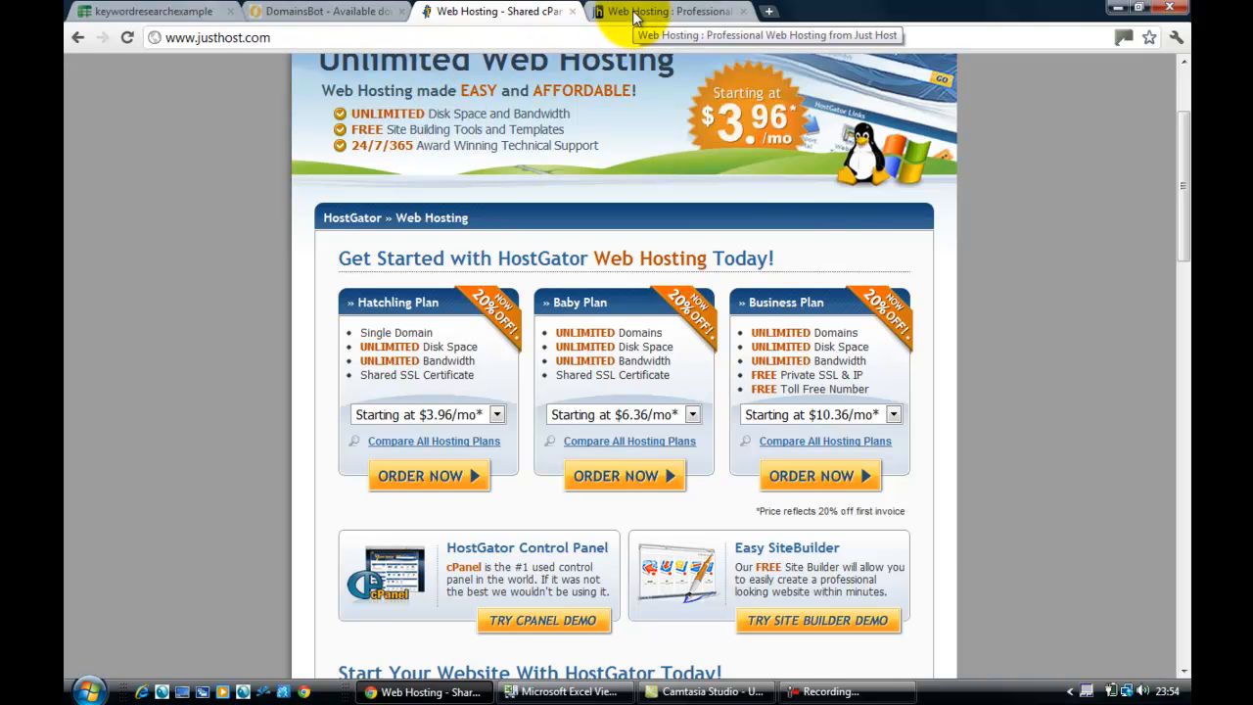
# Return to the Just Host homepage, browse it, and start signing up for the $4.45/month plan
pyautogui.click(669, 11)
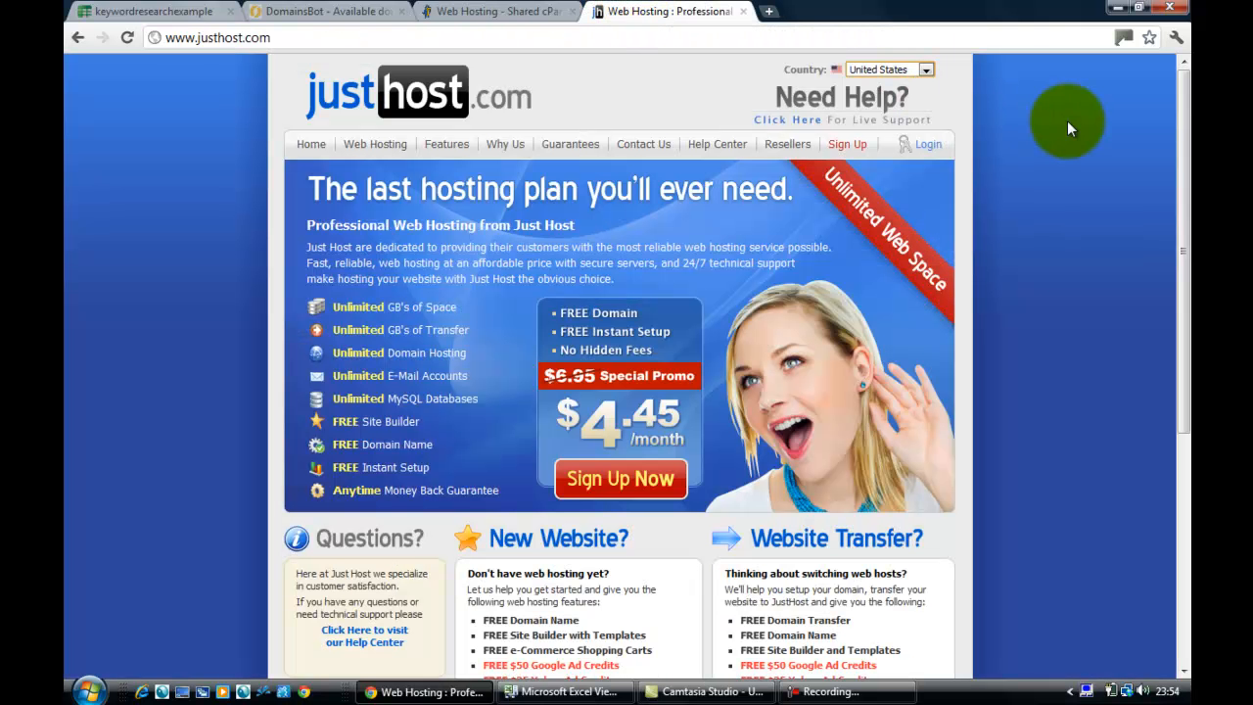
pyautogui.moveTo(1184, 144)
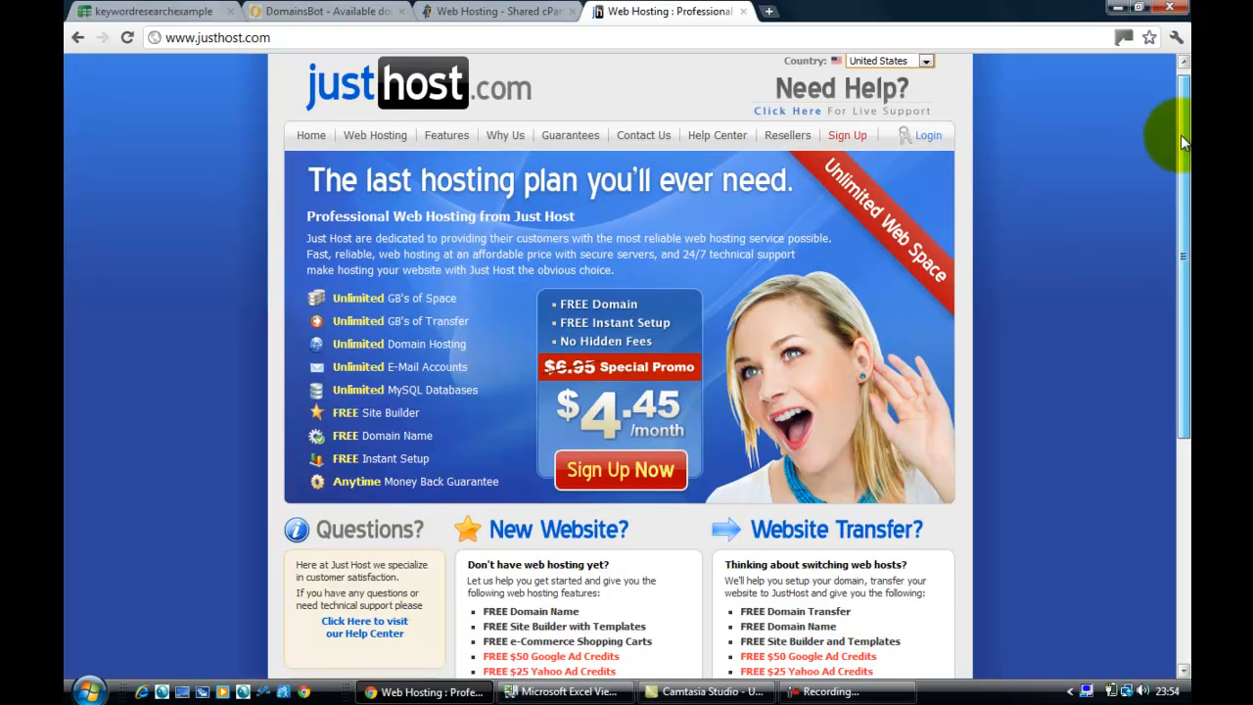
pyautogui.scroll(-3)
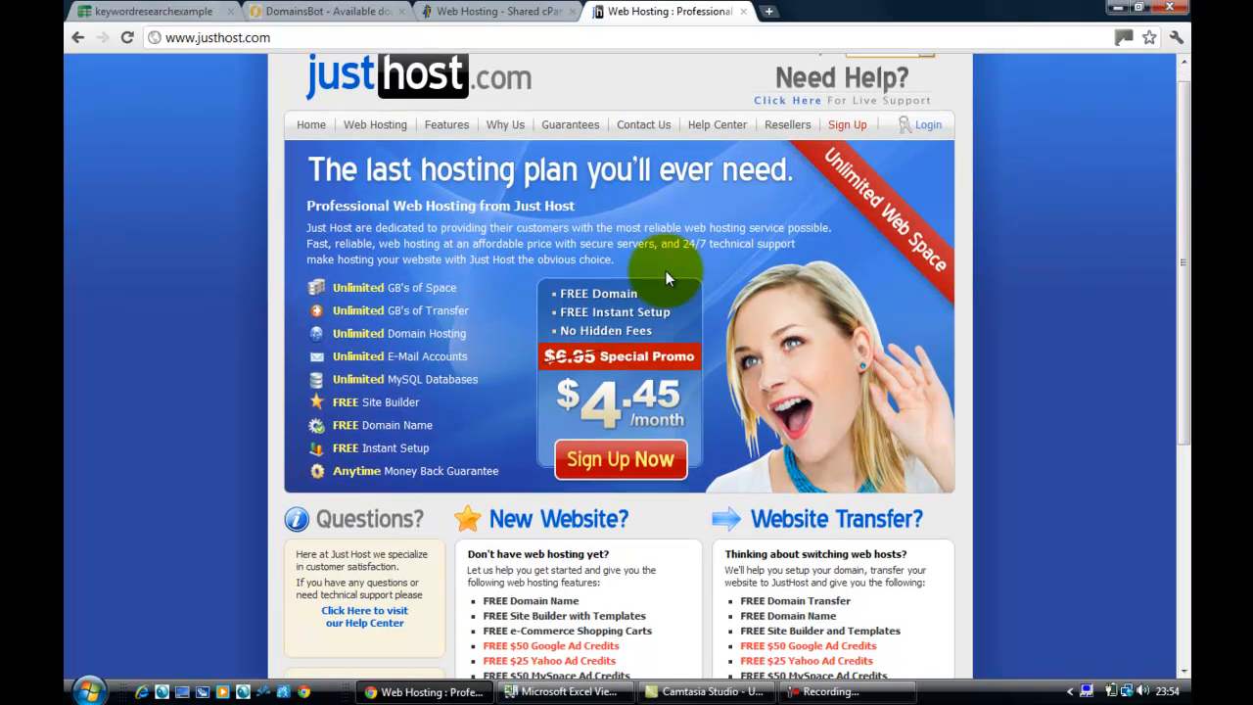
pyautogui.moveTo(607, 298)
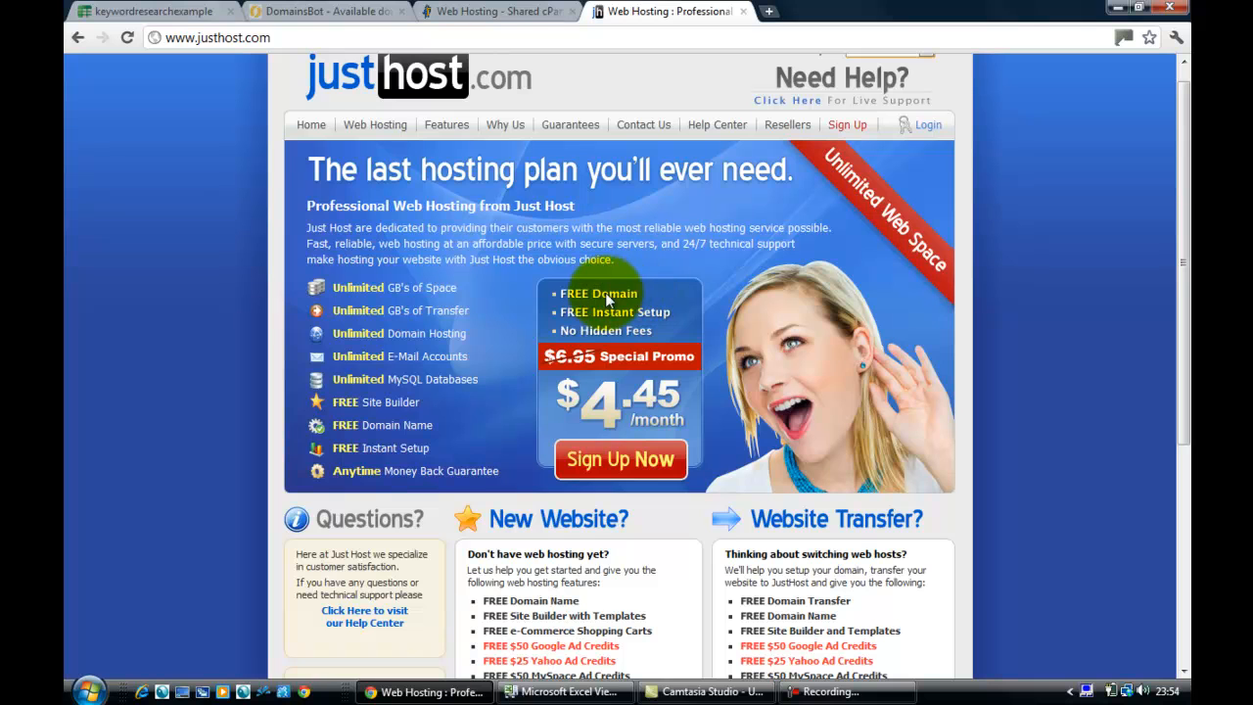
pyautogui.moveTo(612, 375)
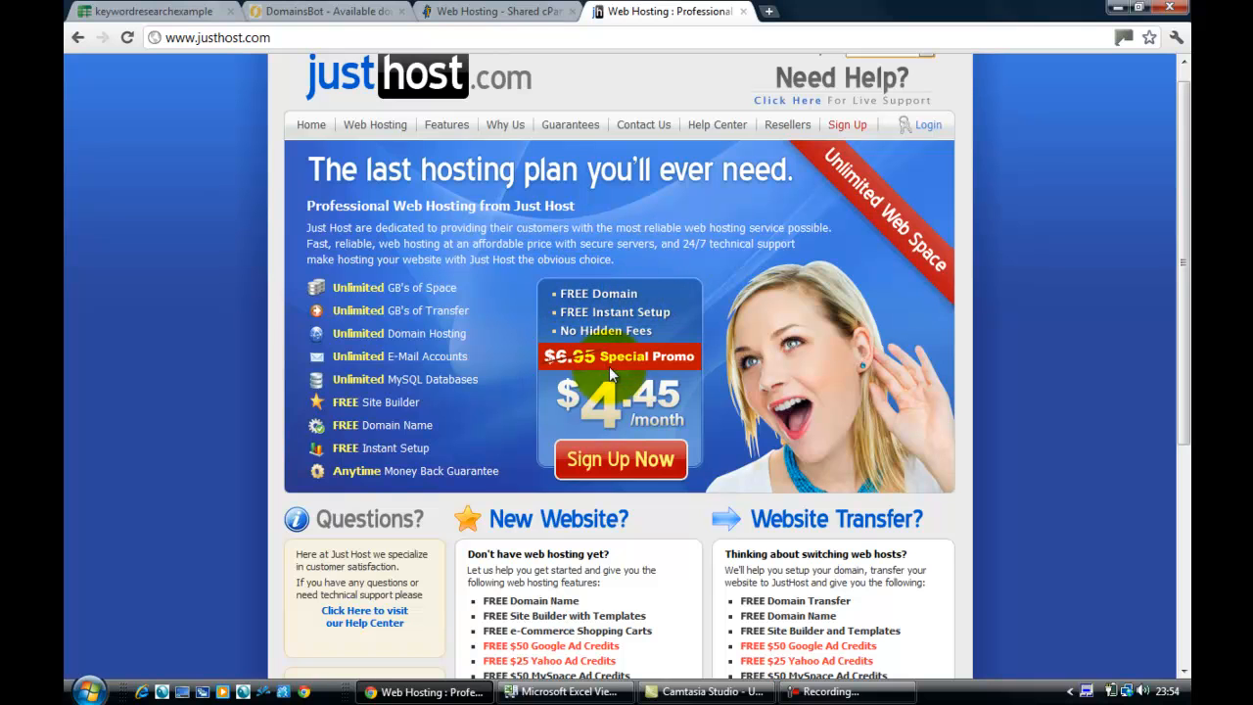
pyautogui.moveTo(658, 416)
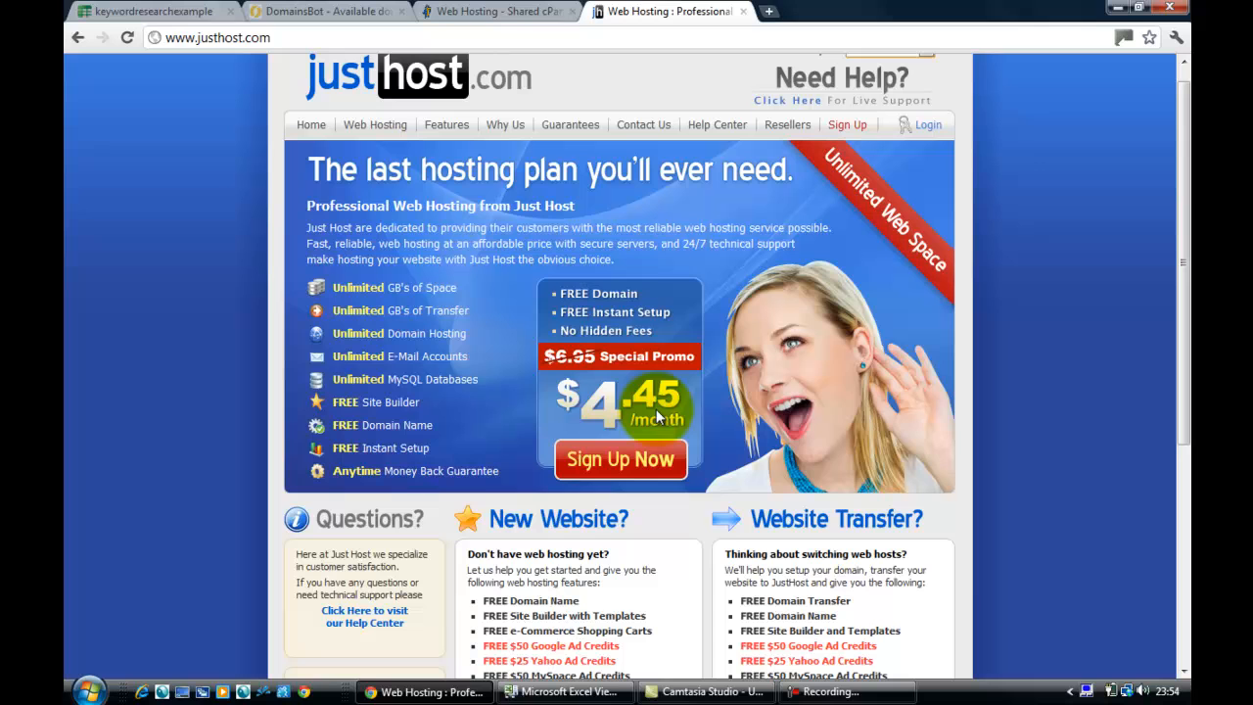
pyautogui.moveTo(578, 304)
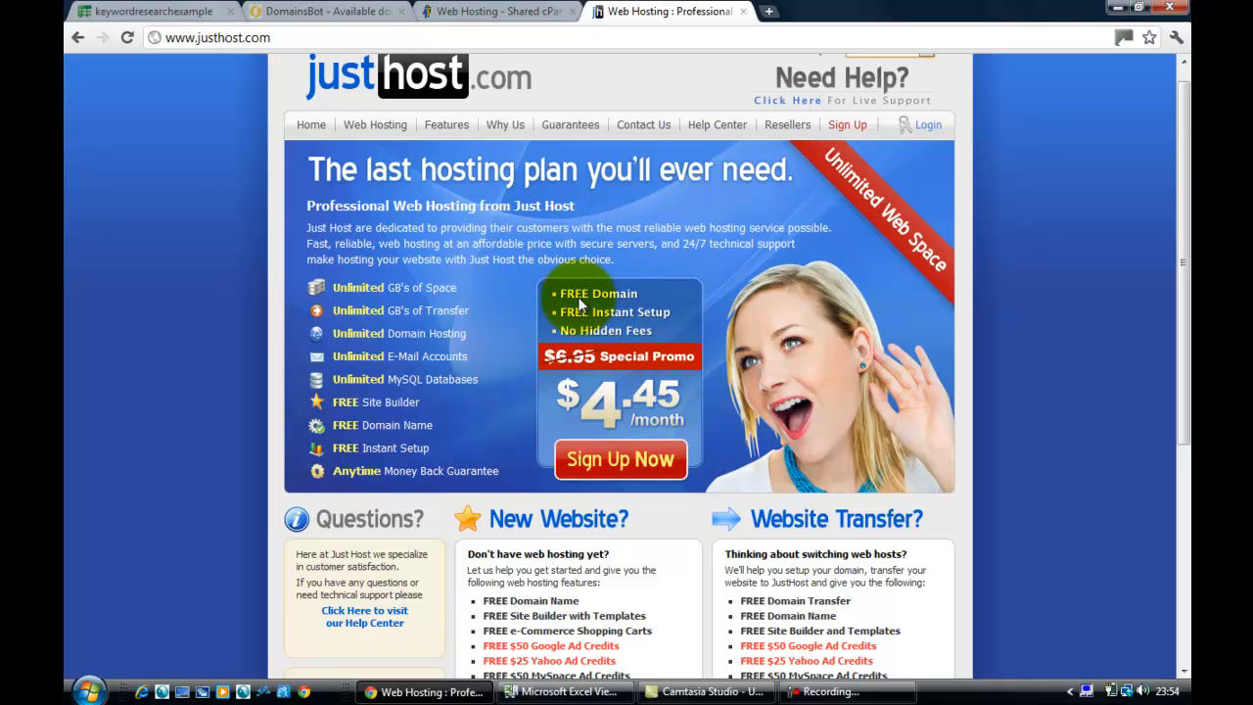
pyautogui.moveTo(566, 308)
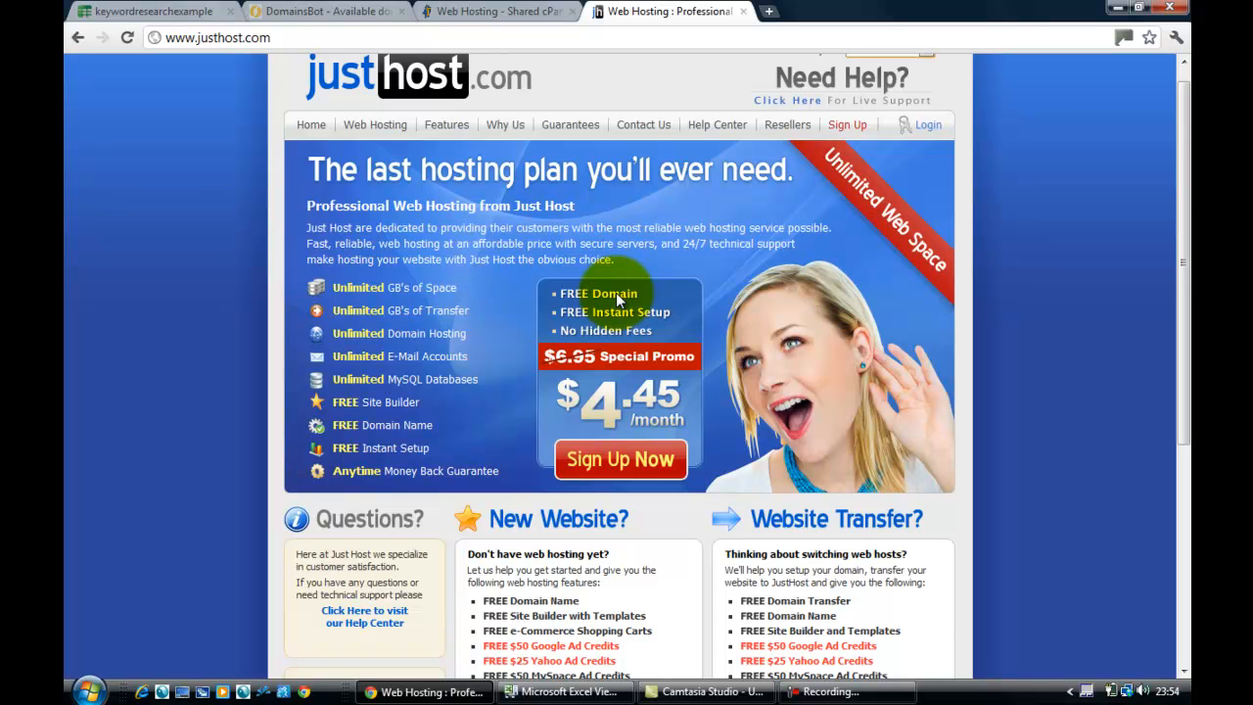
pyautogui.moveTo(592, 421)
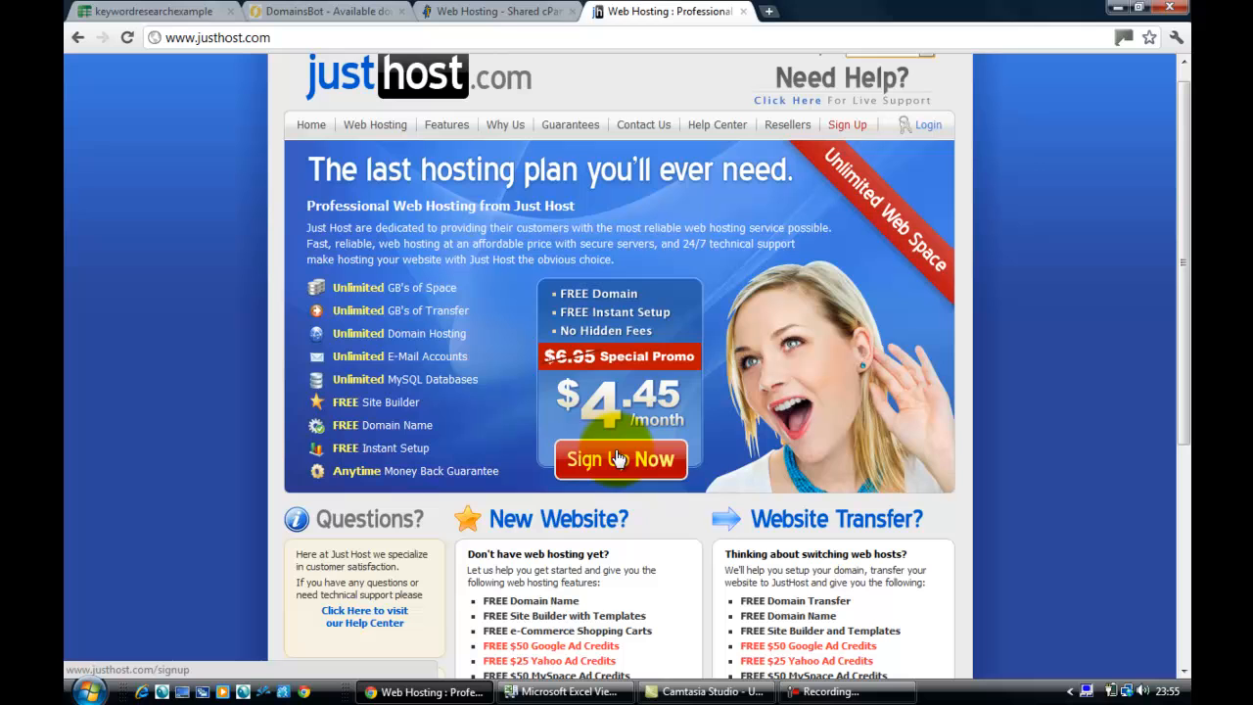
pyautogui.click(620, 460)
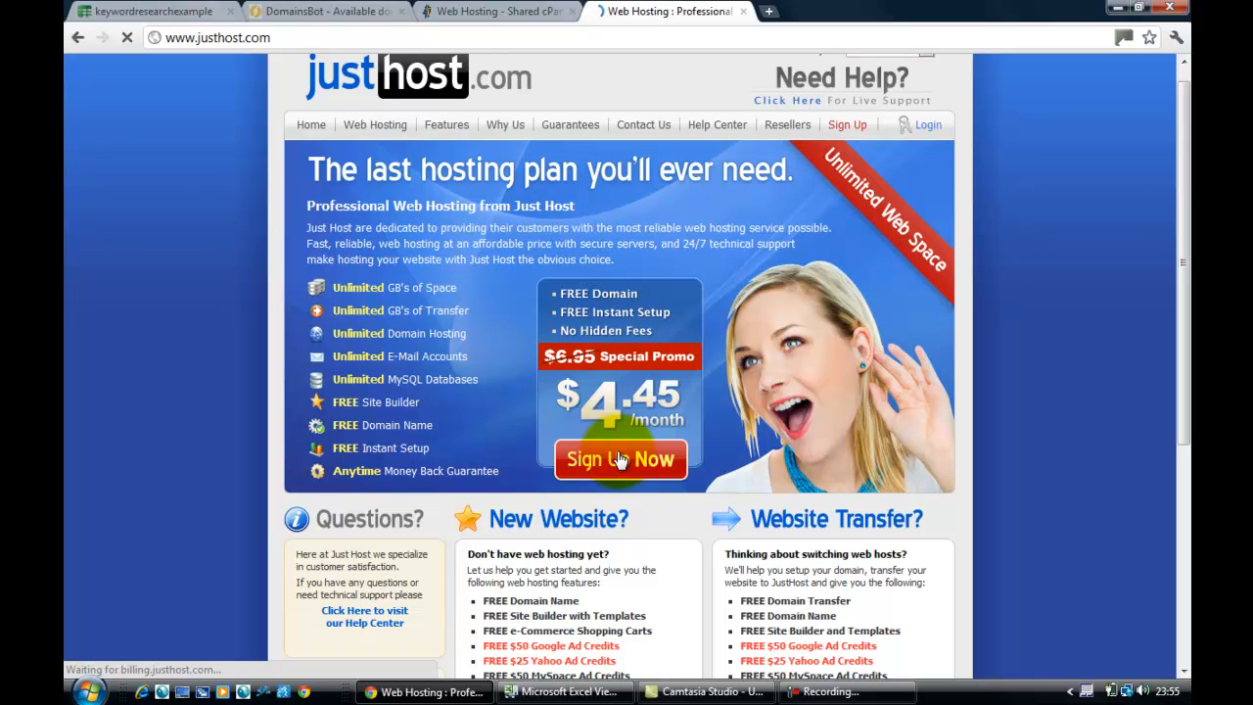
# Begin entering best-workout-videos.com in the sign-up form's Domain Name box
pyautogui.click(621, 459)
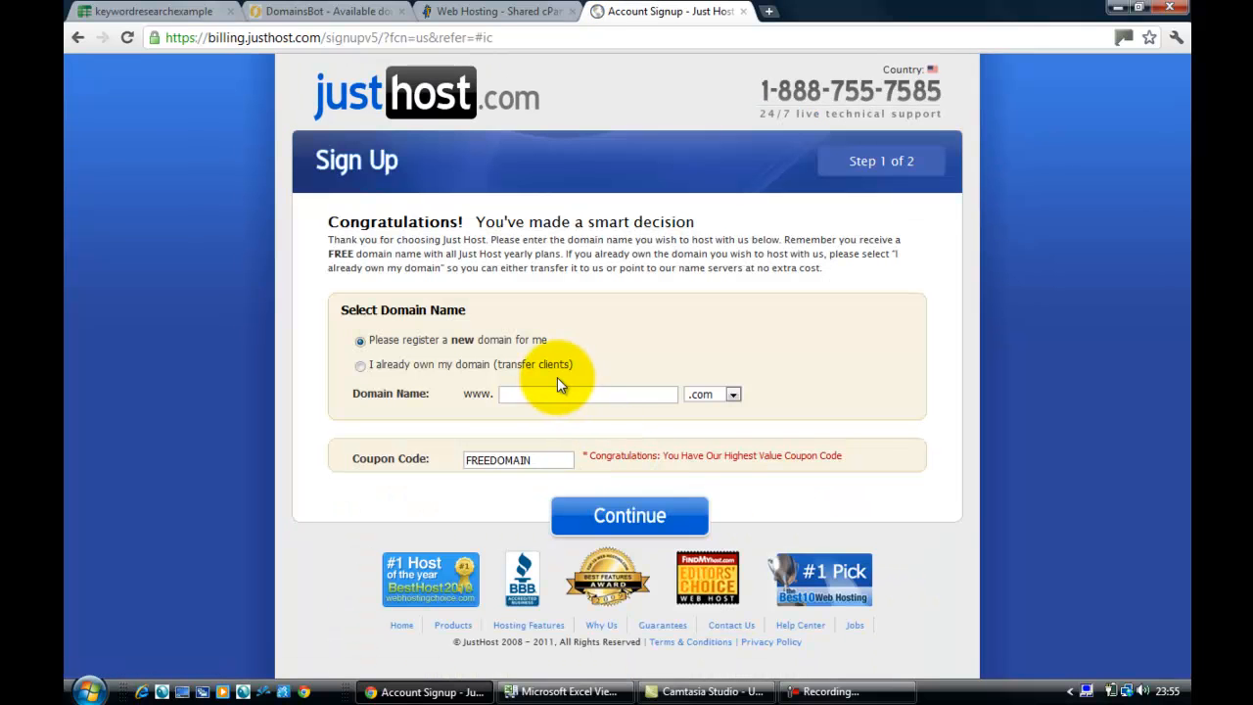
pyautogui.click(588, 394)
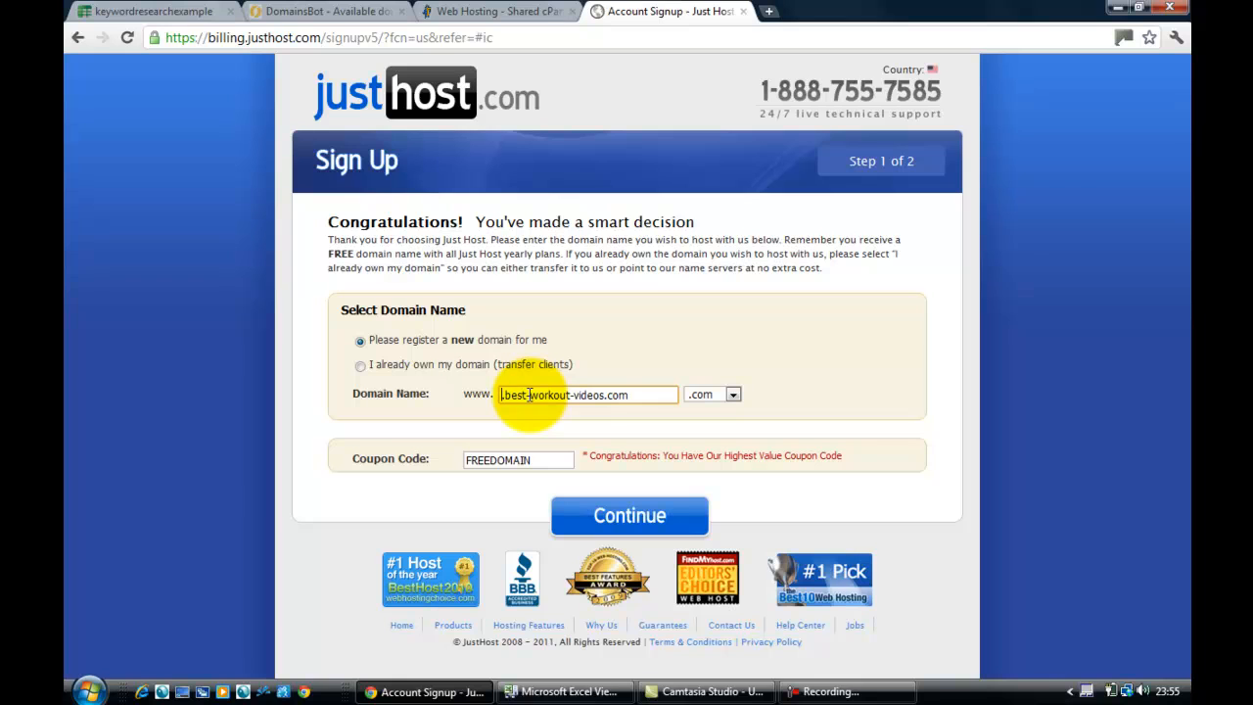
pyautogui.moveTo(603, 439)
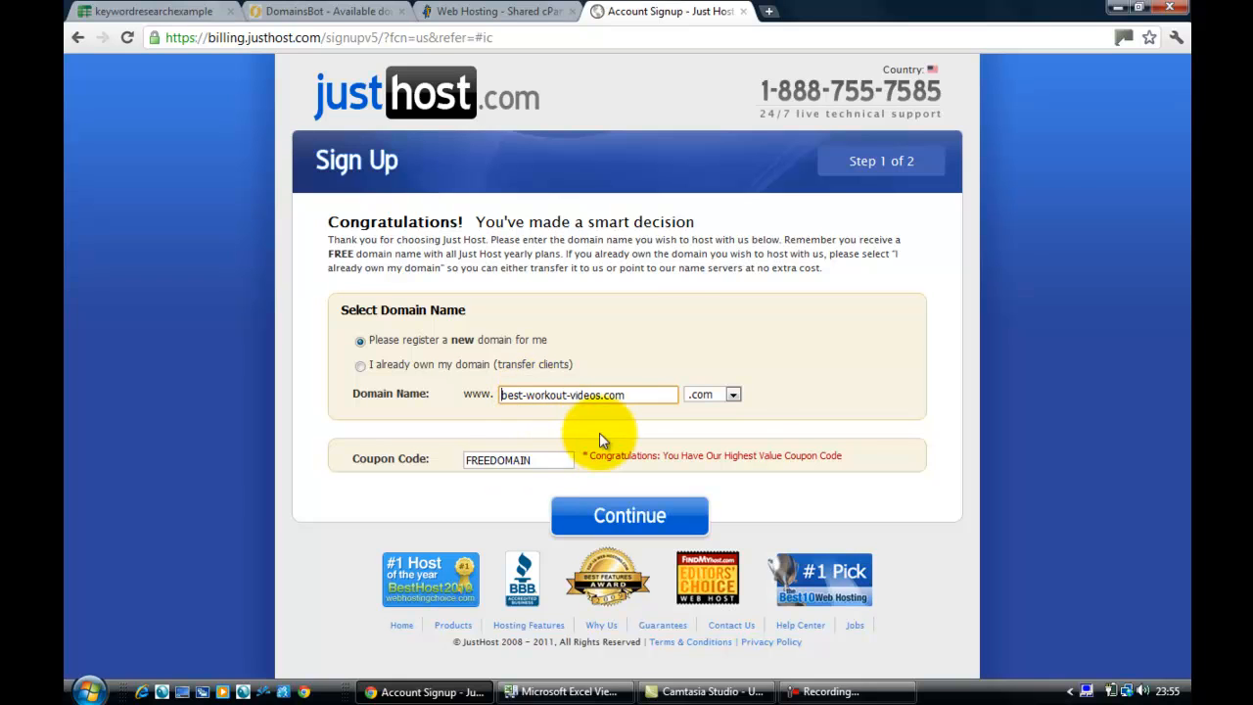
pyautogui.moveTo(734, 402)
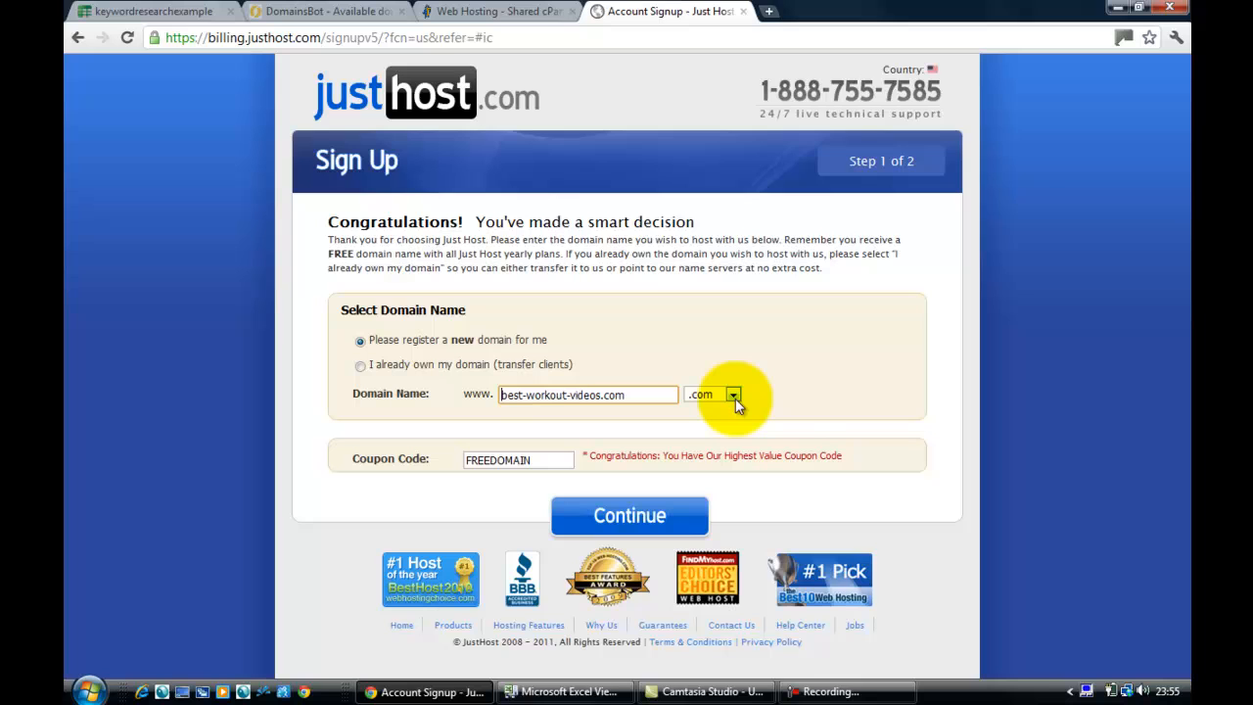
pyautogui.moveTo(783, 416)
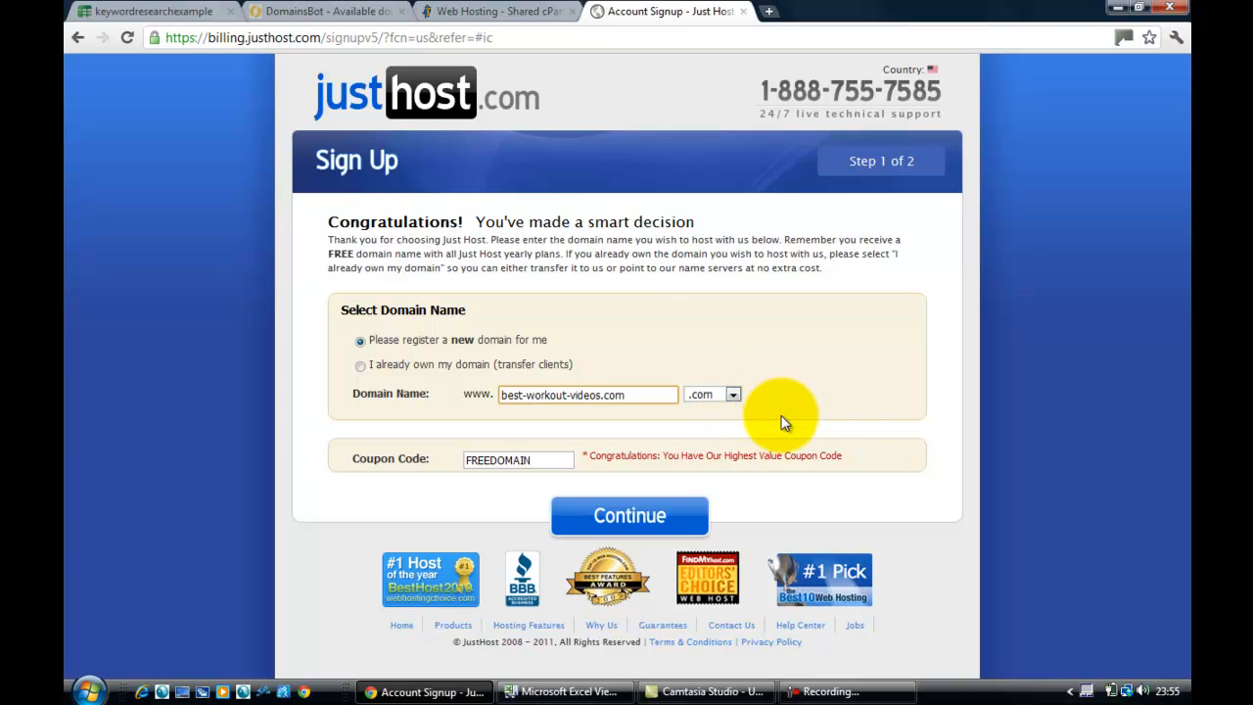
pyautogui.moveTo(630, 516)
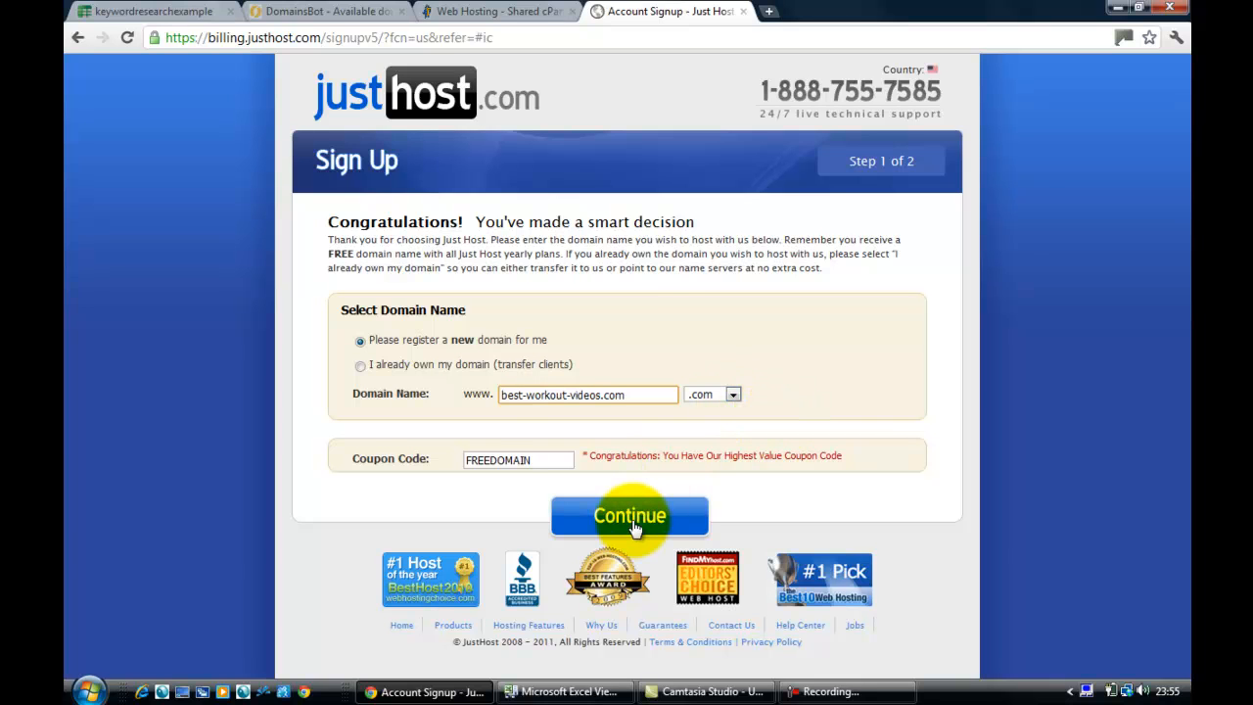
pyautogui.moveTo(673, 328)
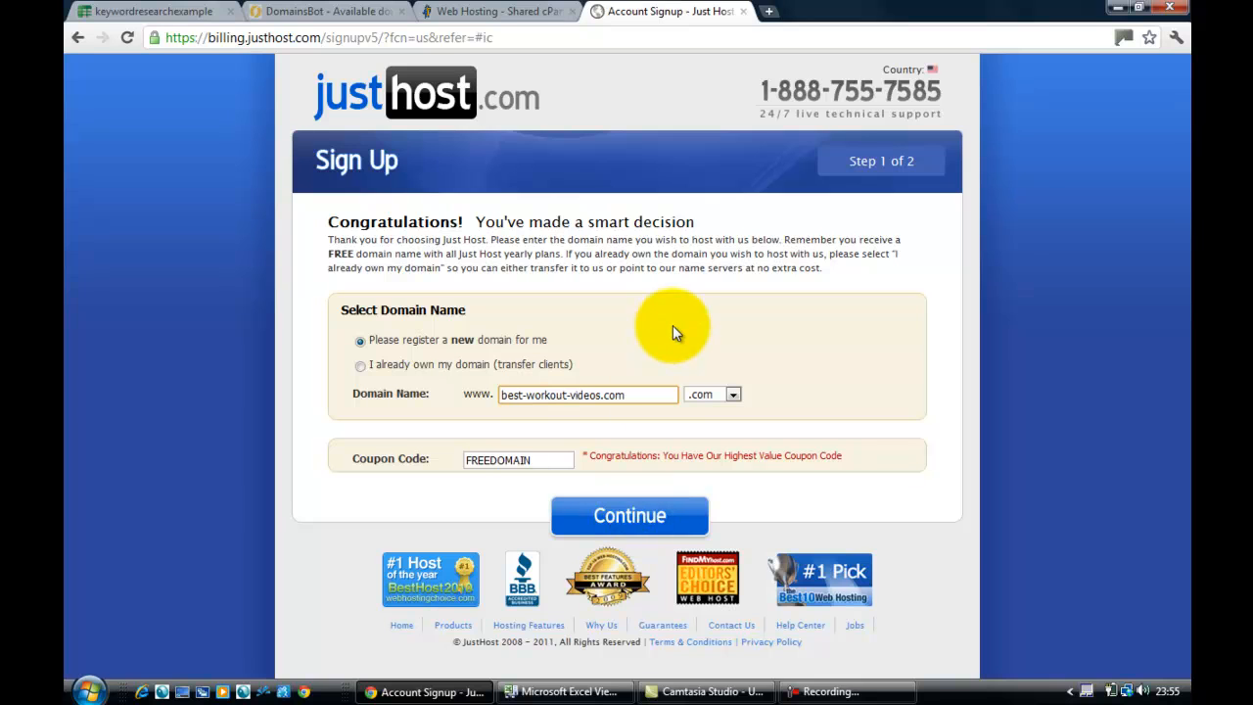
pyautogui.moveTo(174, 103)
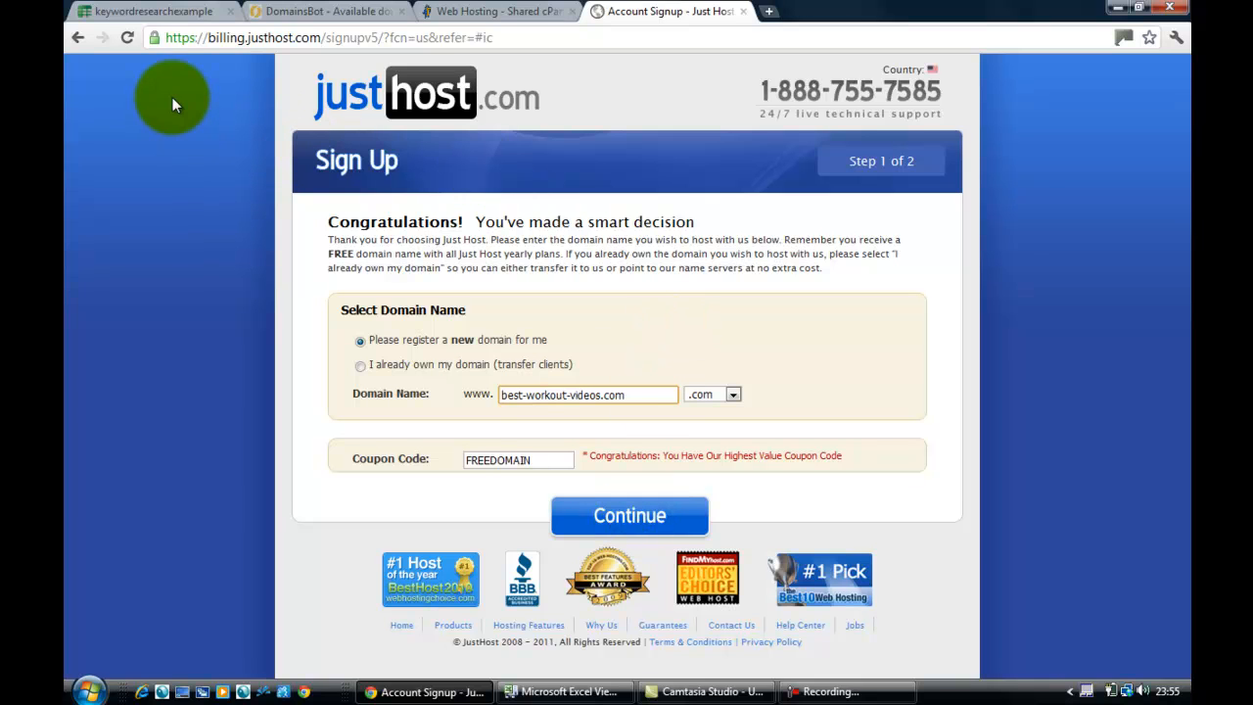
pyautogui.moveTo(127, 37)
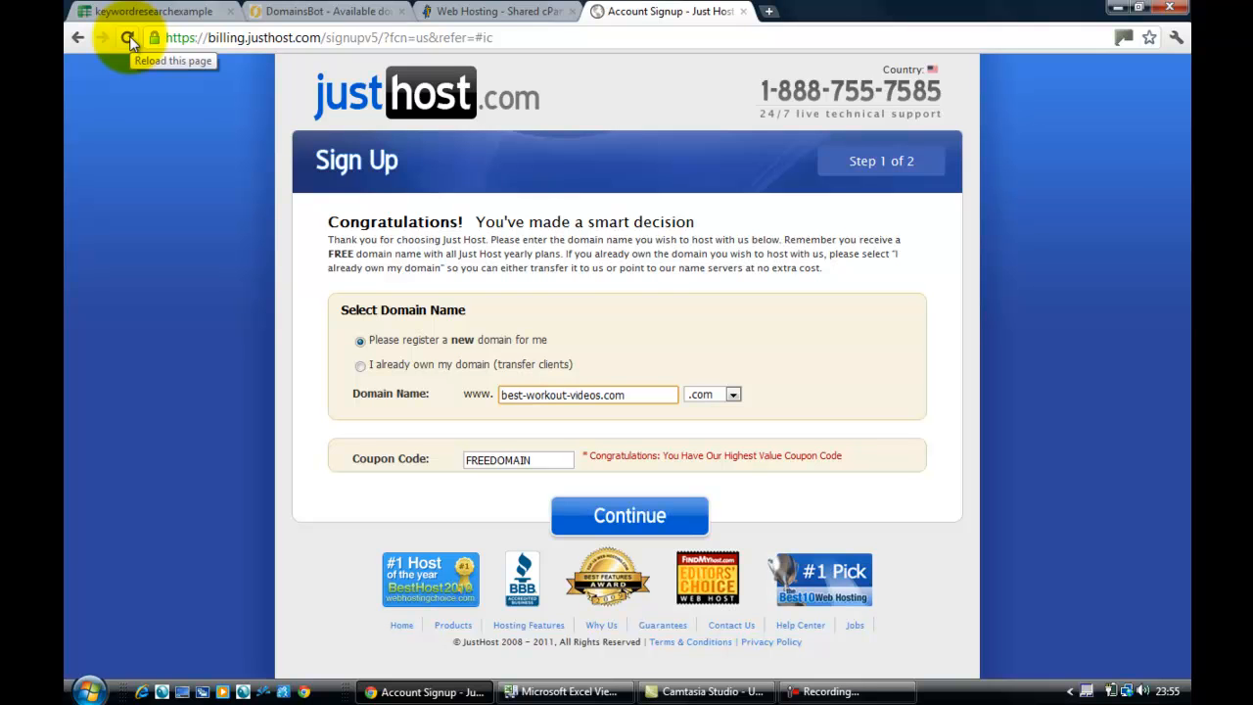
# Reload the sign-up page, stay on it, then close the 20% discount chat
pyautogui.click(128, 37)
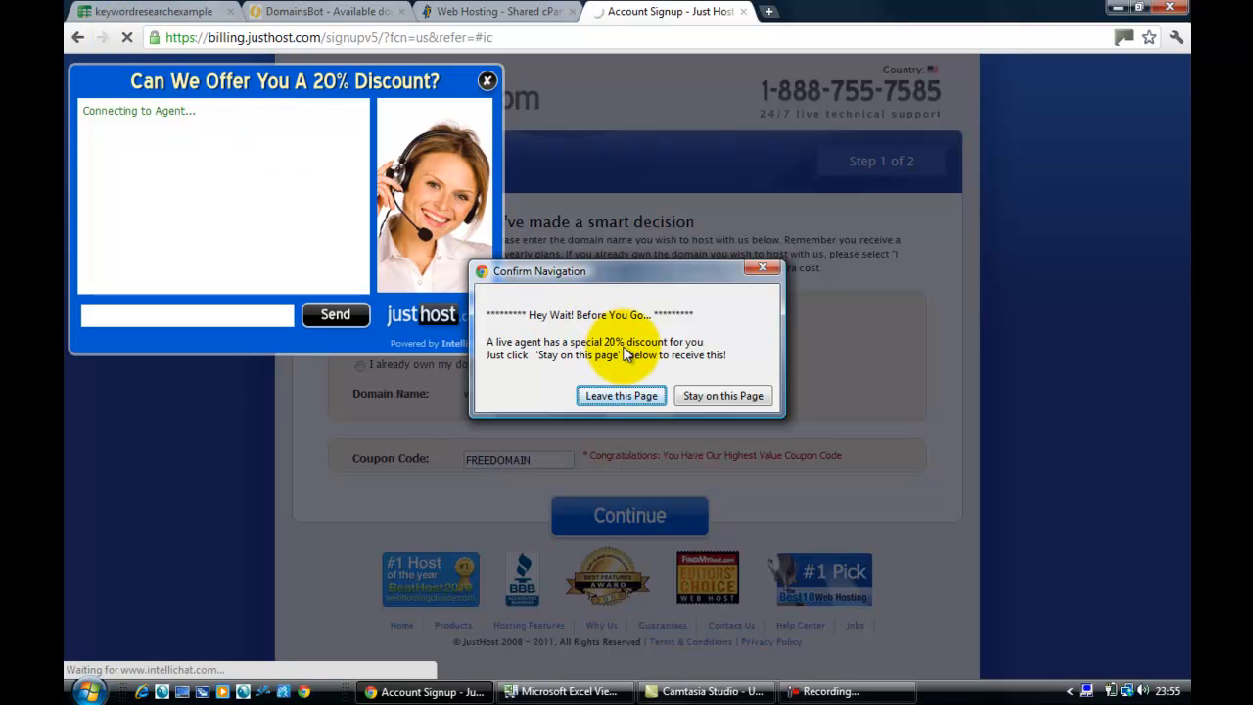
pyautogui.moveTo(715, 395)
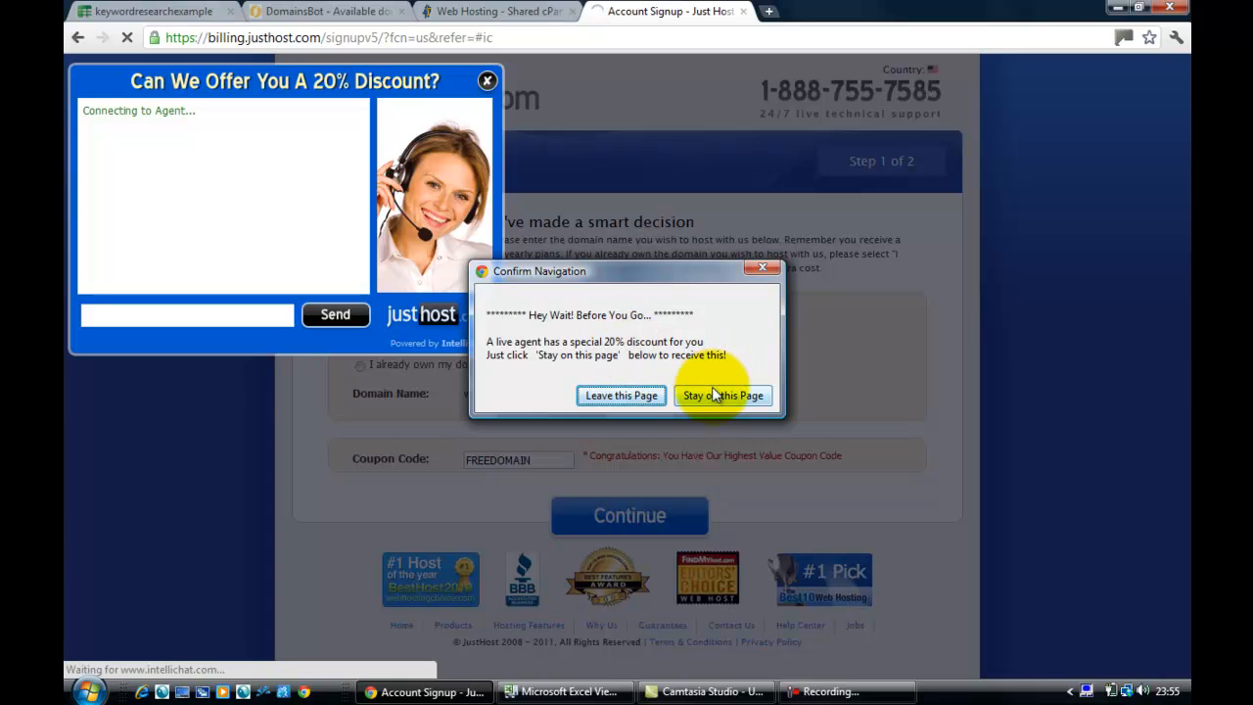
pyautogui.click(722, 395)
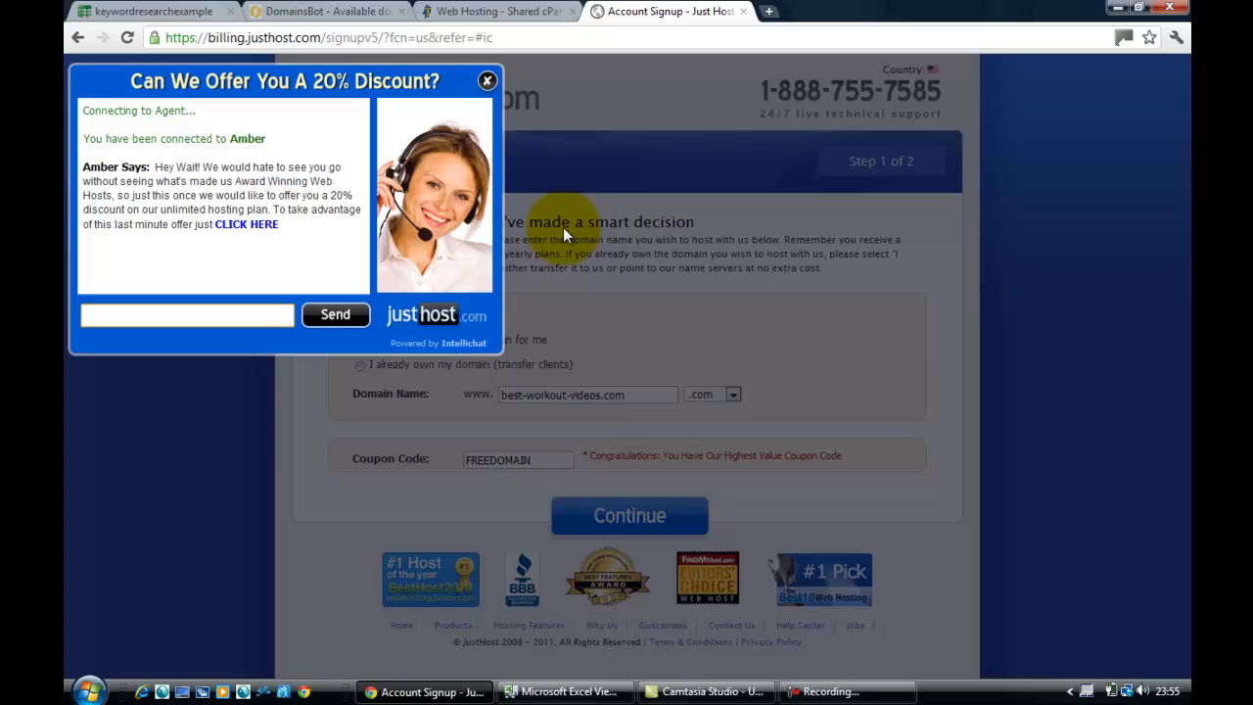
pyautogui.moveTo(465, 160)
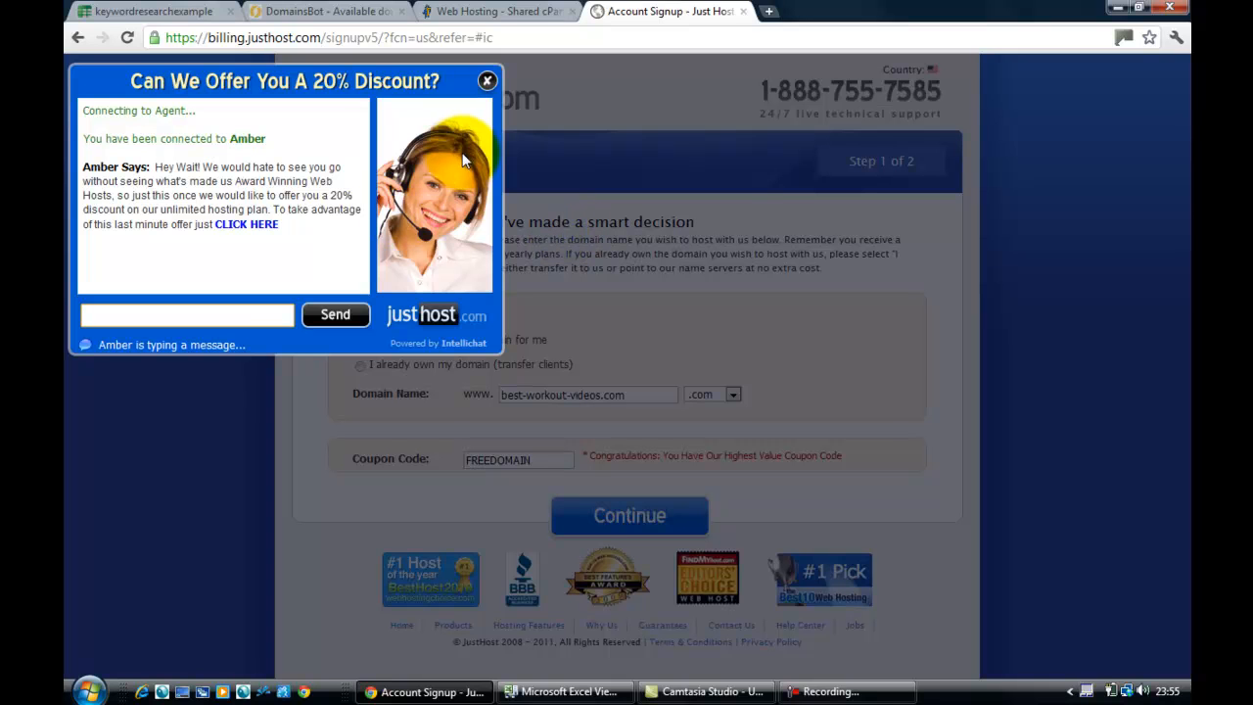
pyautogui.moveTo(324, 228)
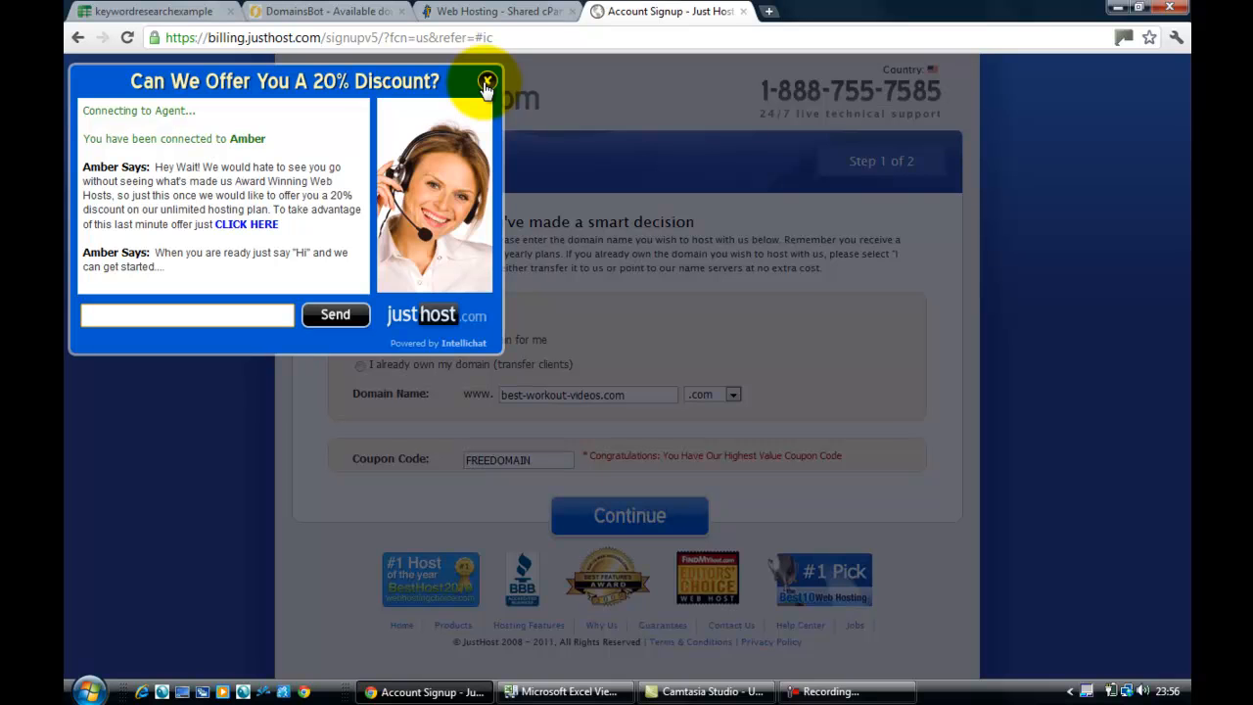
pyautogui.click(486, 82)
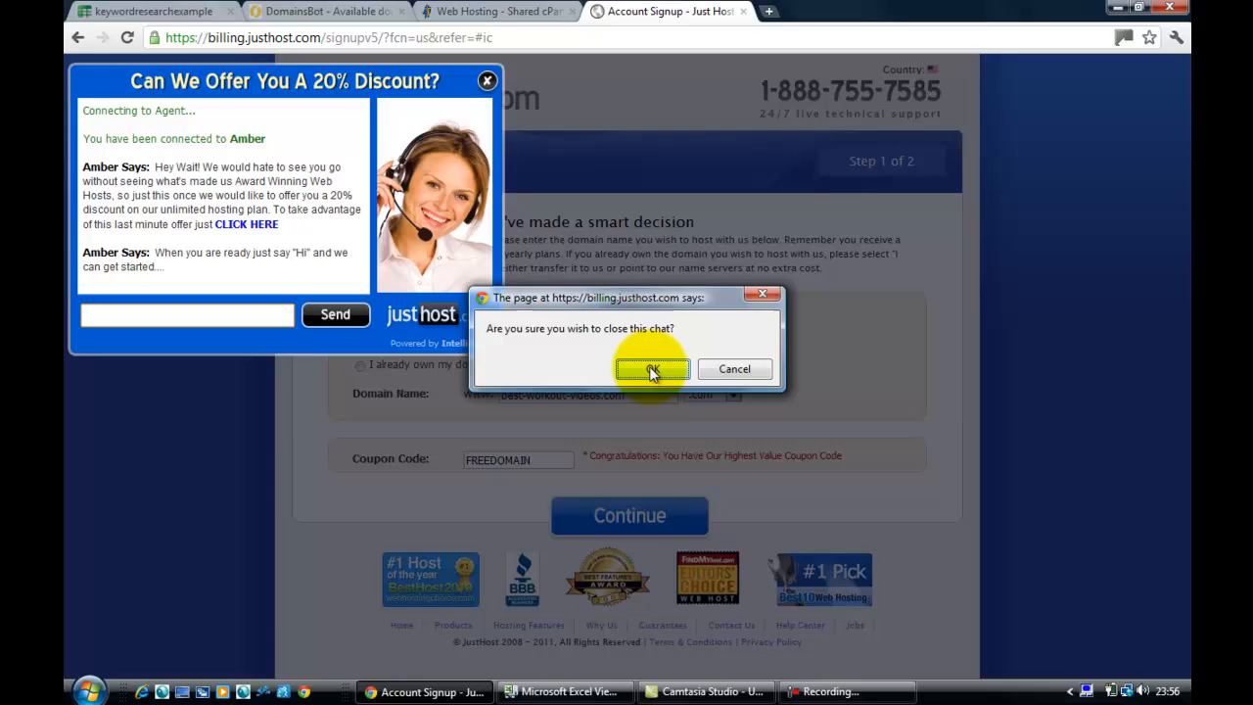
# Confirm closing the discount chat in the prompt with OK
pyautogui.click(652, 369)
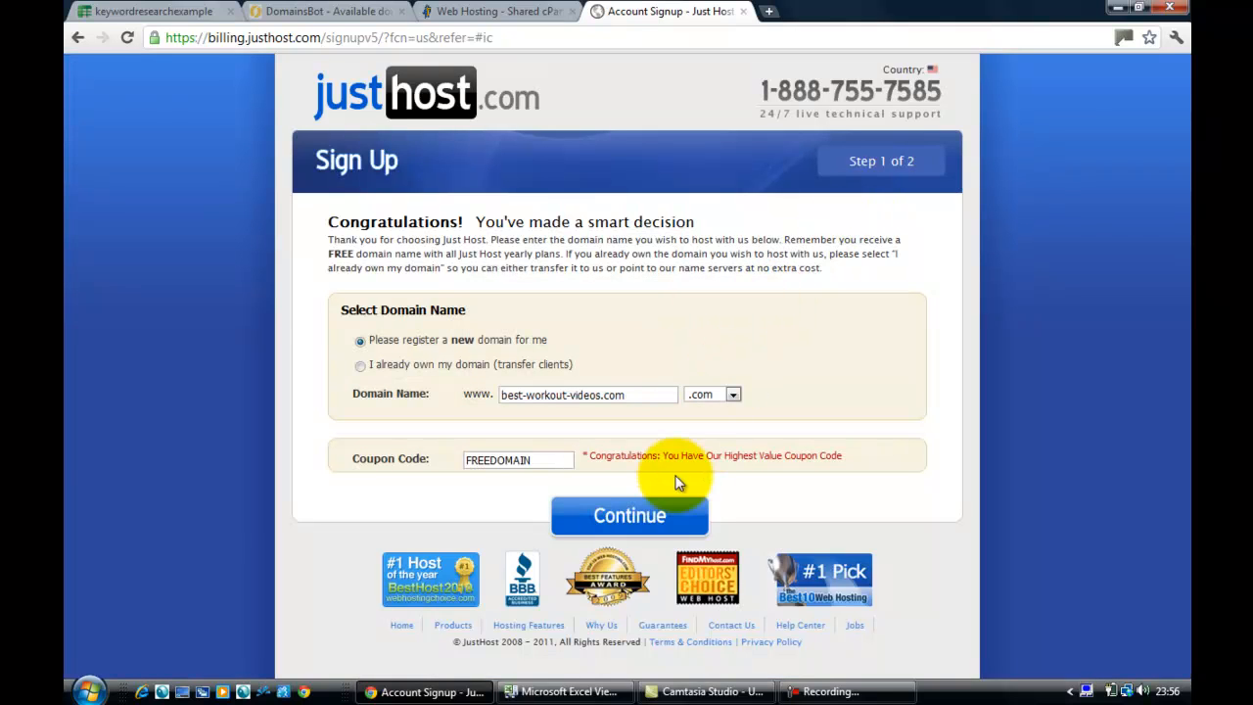
pyautogui.moveTo(654, 516)
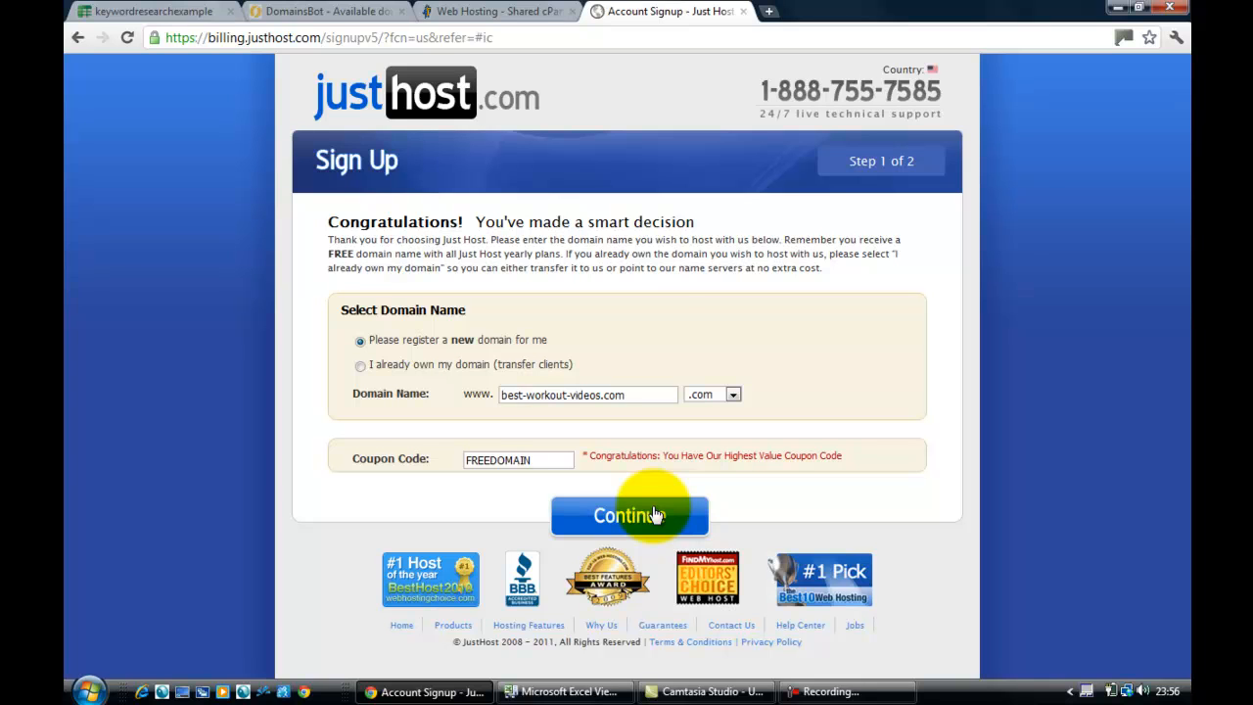
pyautogui.moveTo(606, 240)
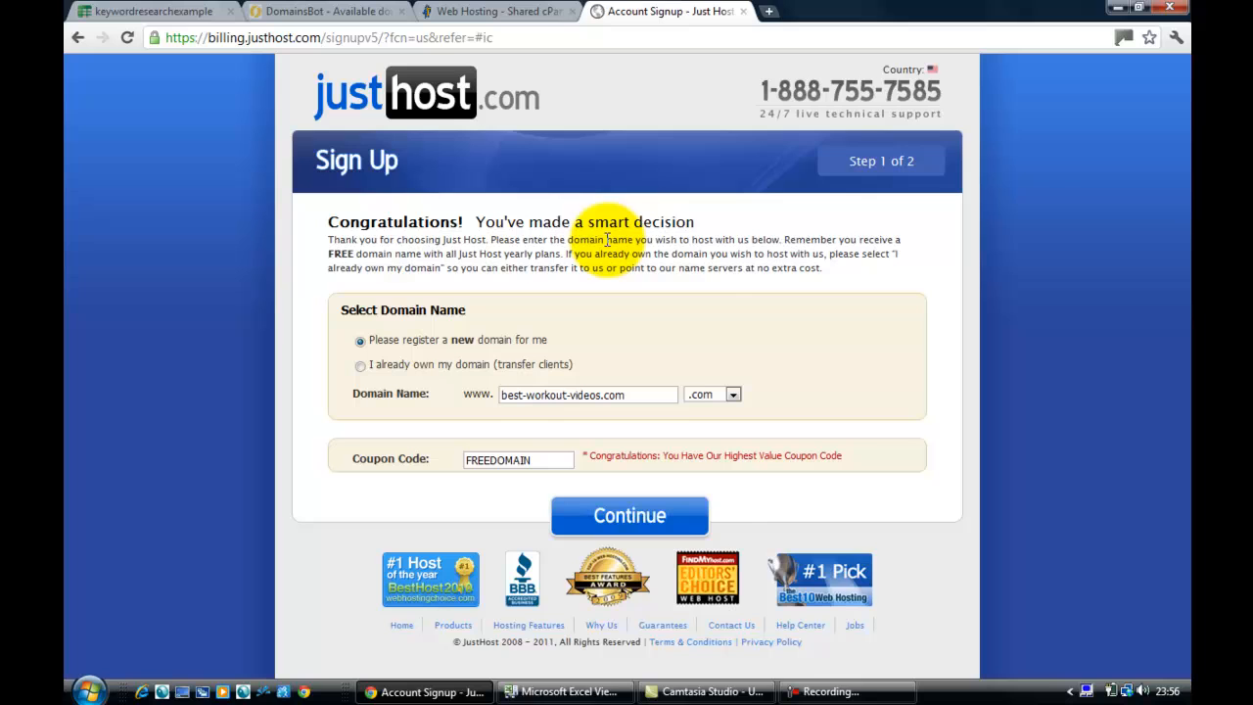
pyautogui.moveTo(730, 502)
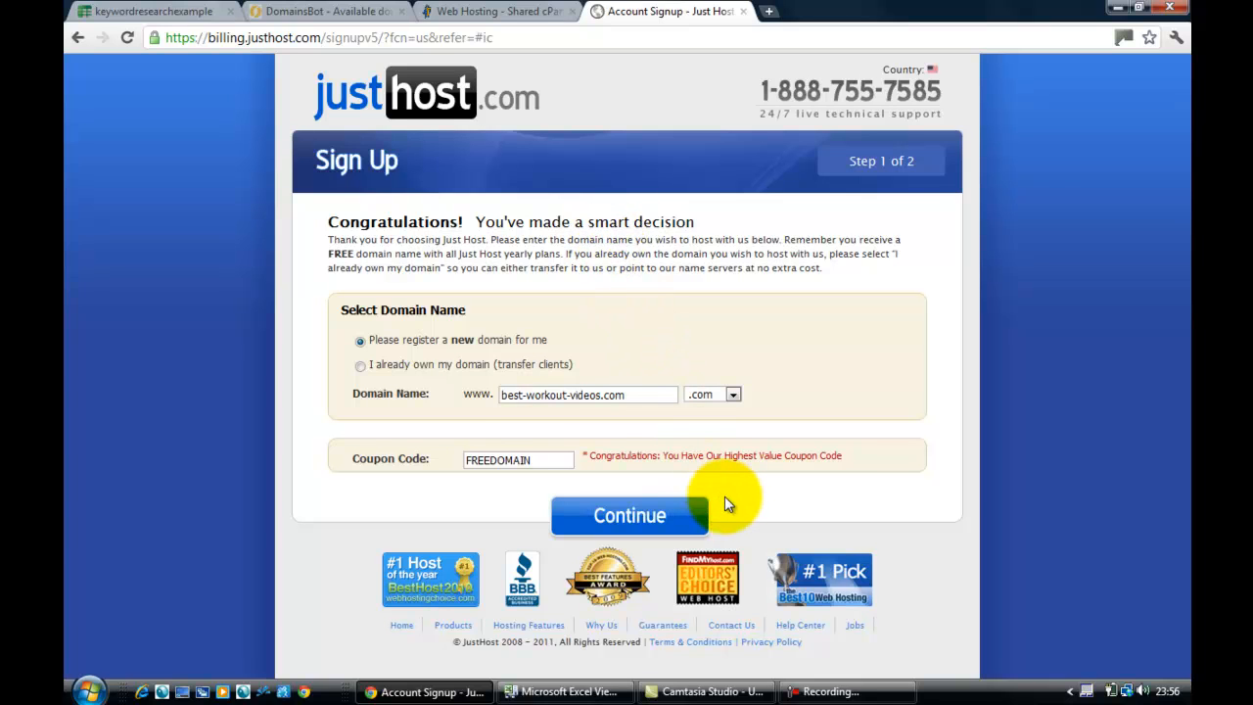